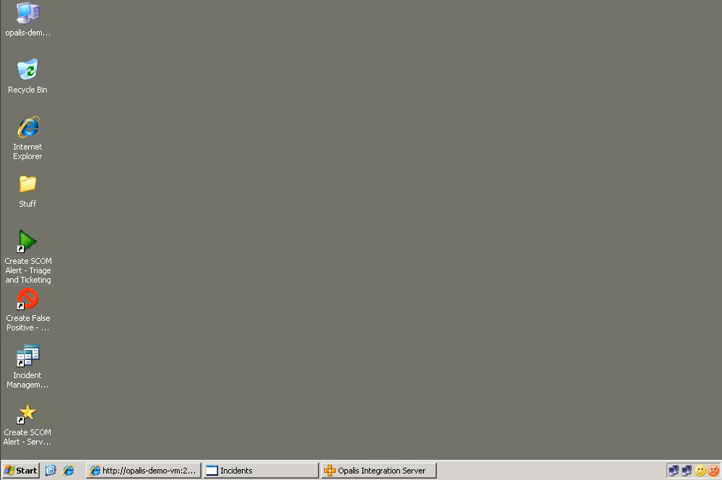
mouse_move(332, 406)
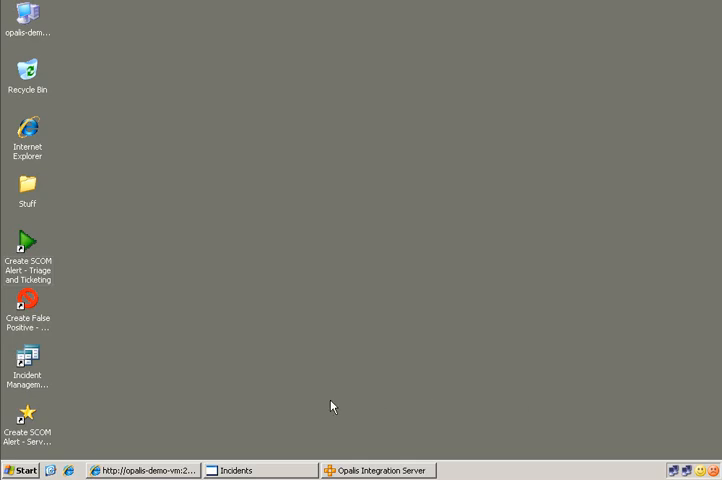
mouse_move(144, 472)
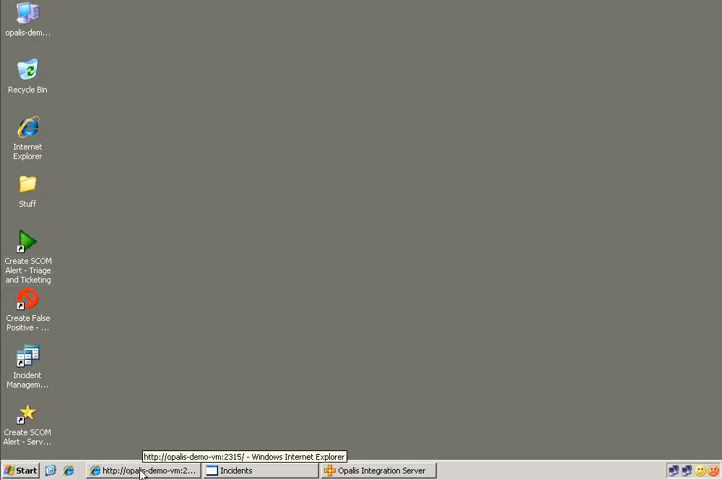
Bring up the Contoso Ops Console login page in Internet Explorer.
click(144, 470)
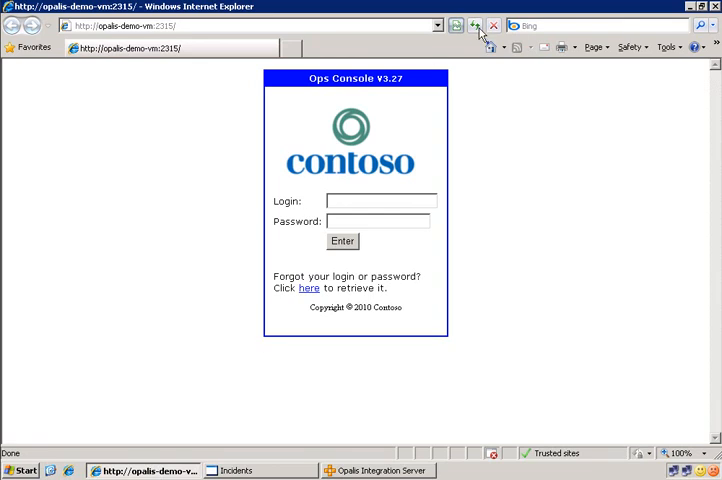
mouse_move(470, 116)
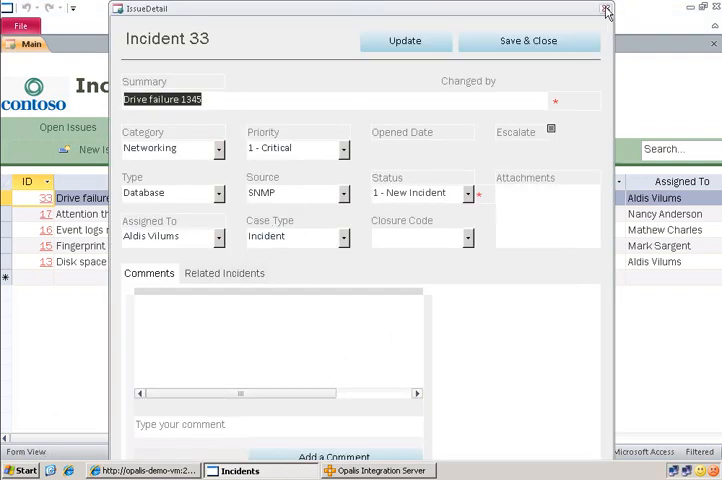
Close the Incident 33 details and switch to the Opalis SCOM workflow.
click(604, 8)
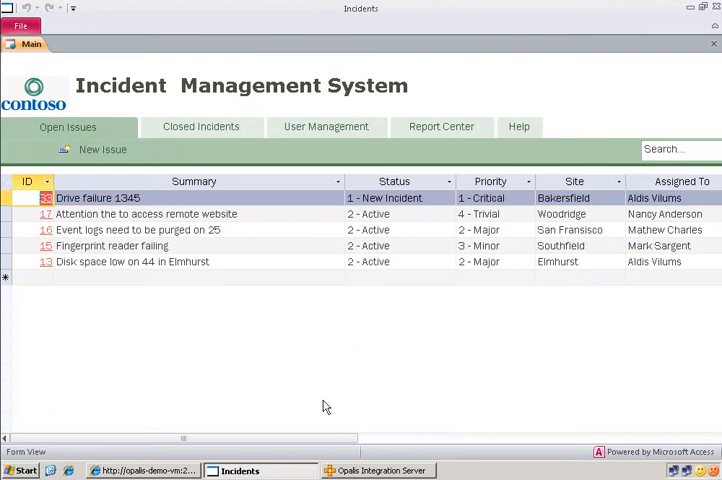
click(378, 470)
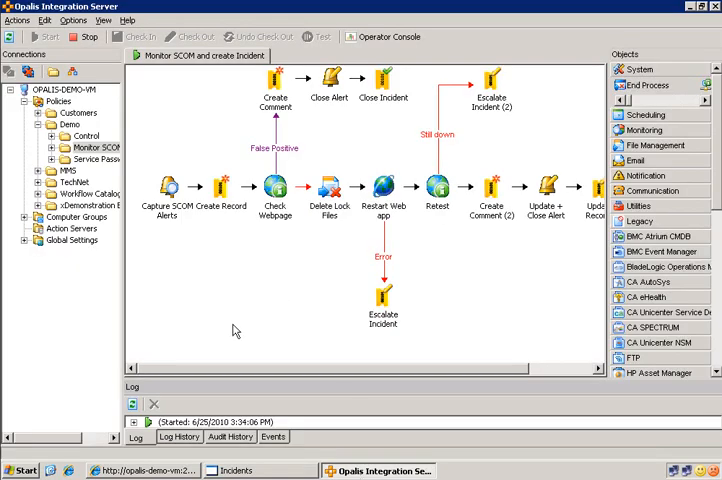
mouse_move(208, 370)
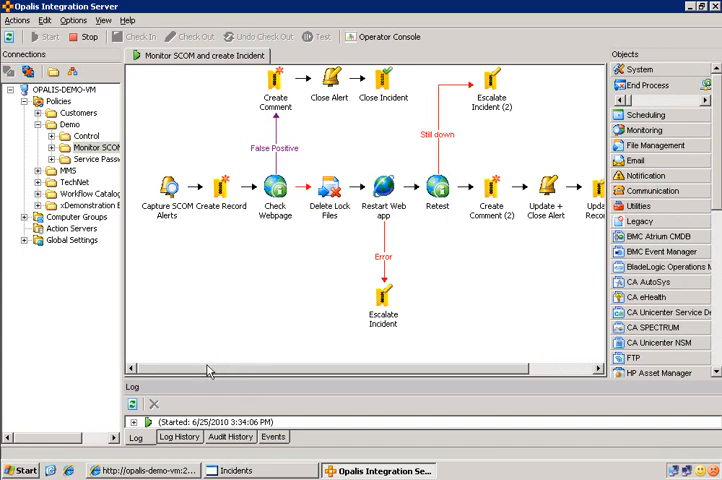
click(22, 470)
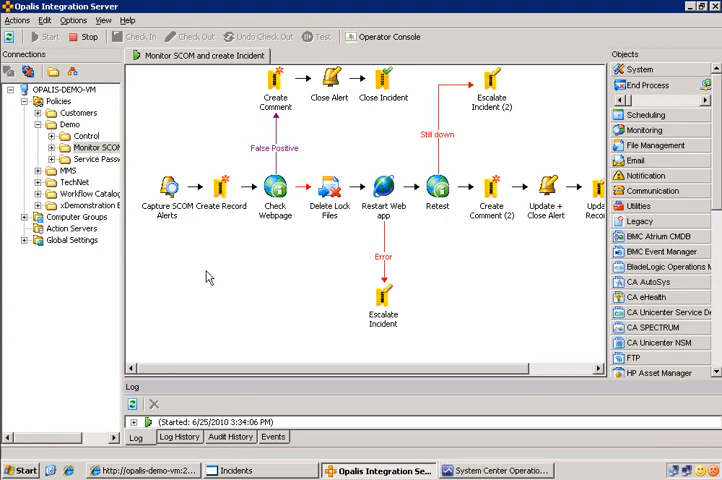
click(168, 188)
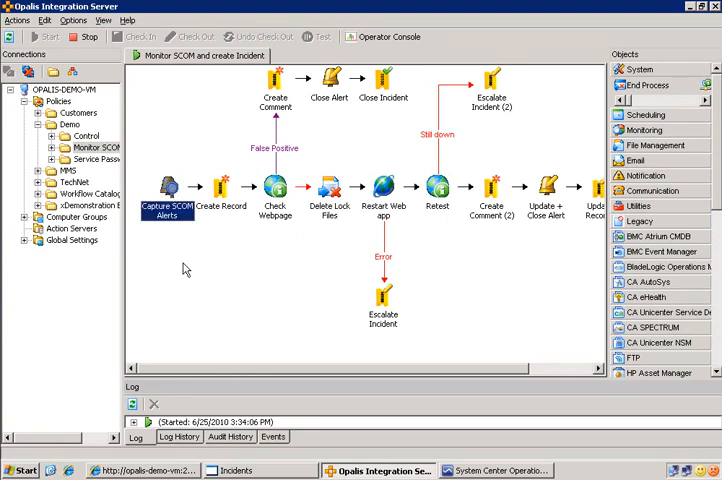
double_click(168, 188)
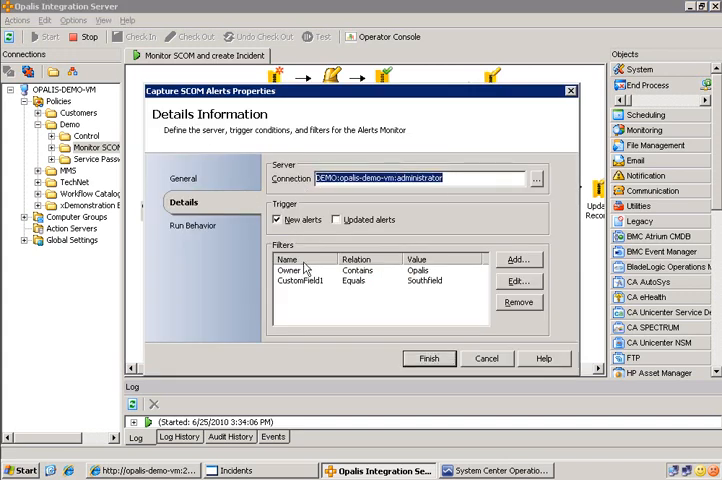
click(300, 280)
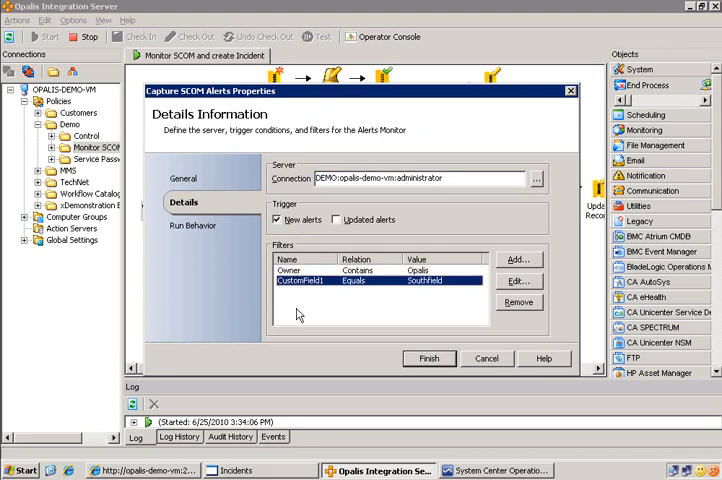
mouse_move(362, 304)
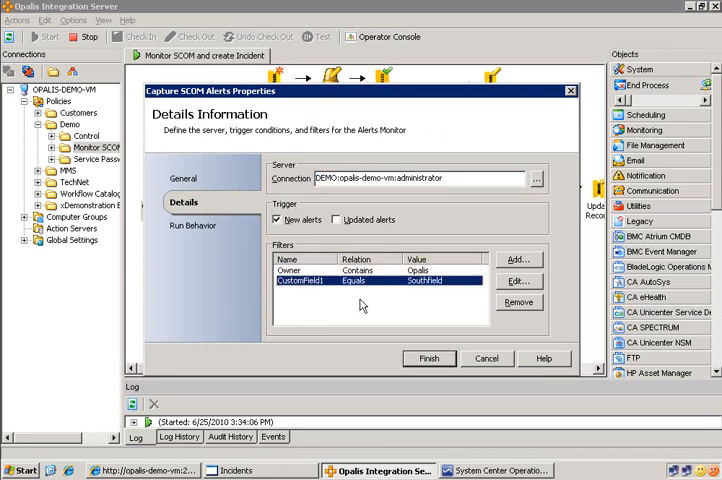
mouse_move(518, 272)
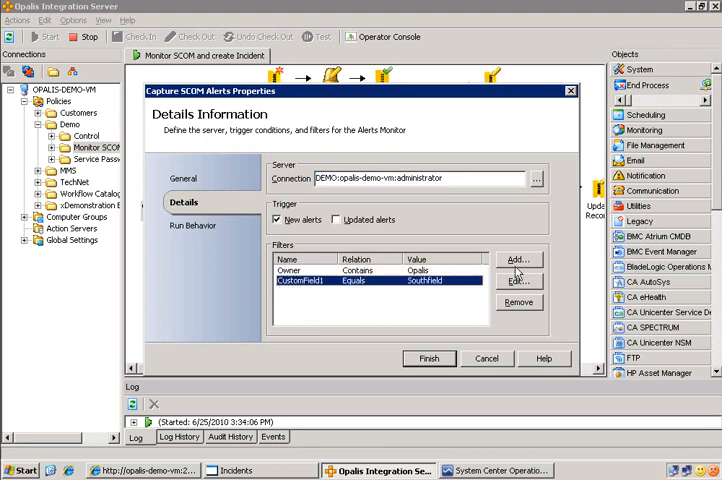
click(518, 260)
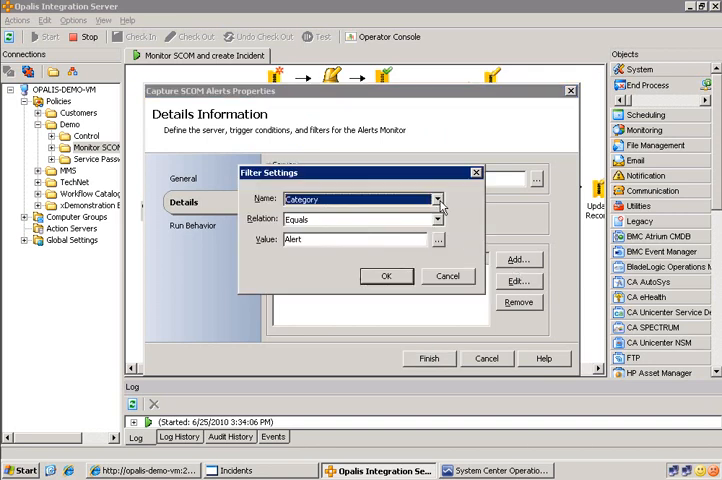
click(436, 200)
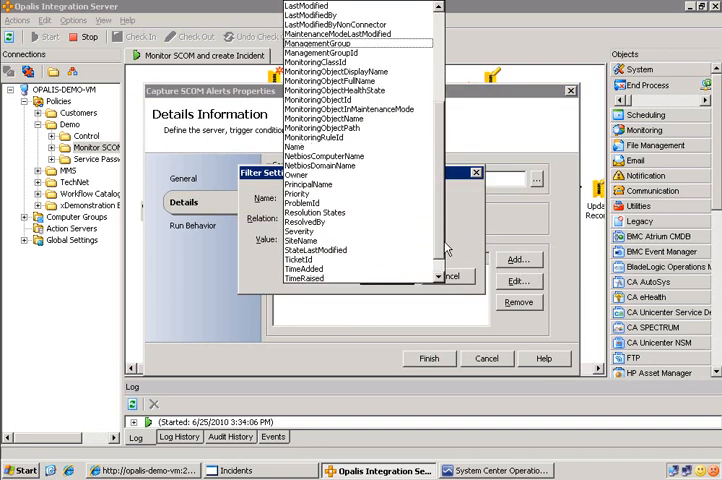
scroll(down, 3)
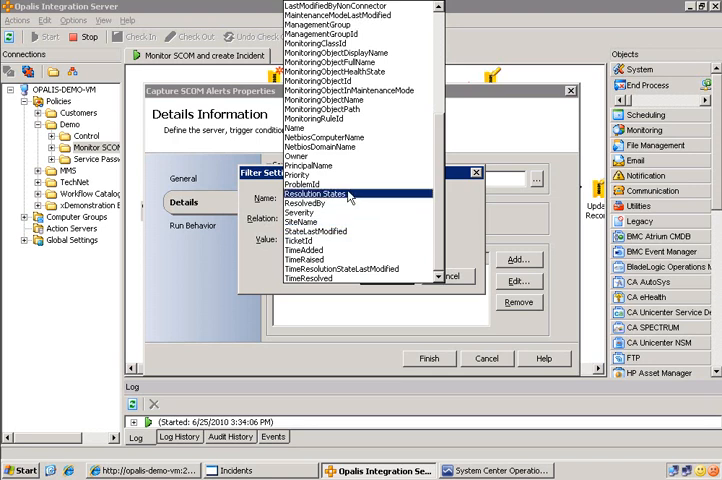
click(328, 190)
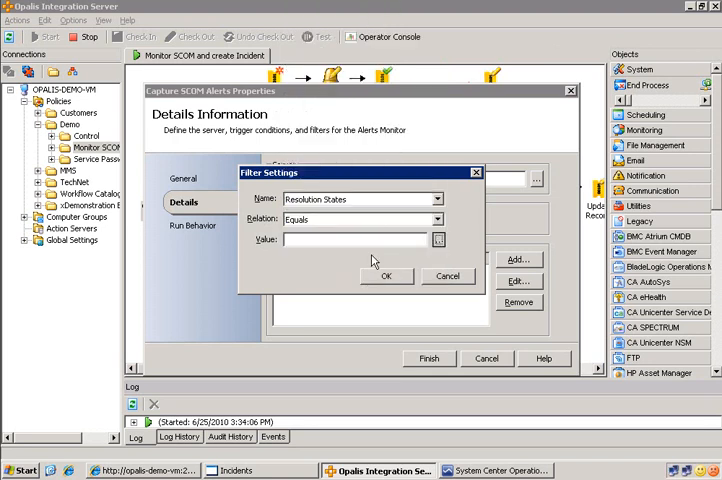
click(436, 240)
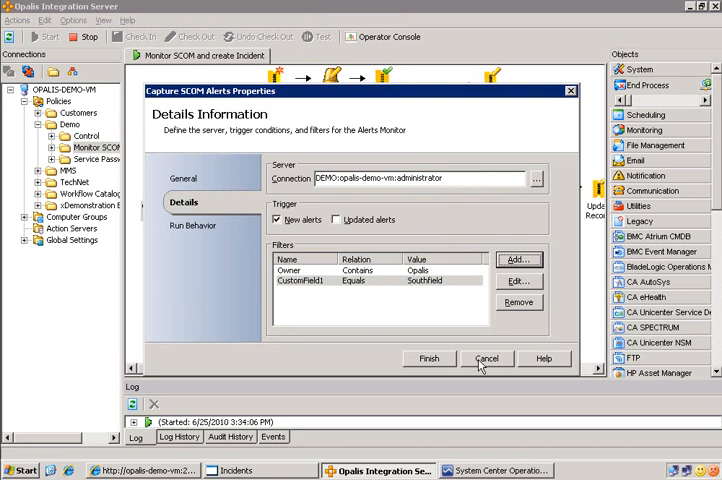
click(488, 358)
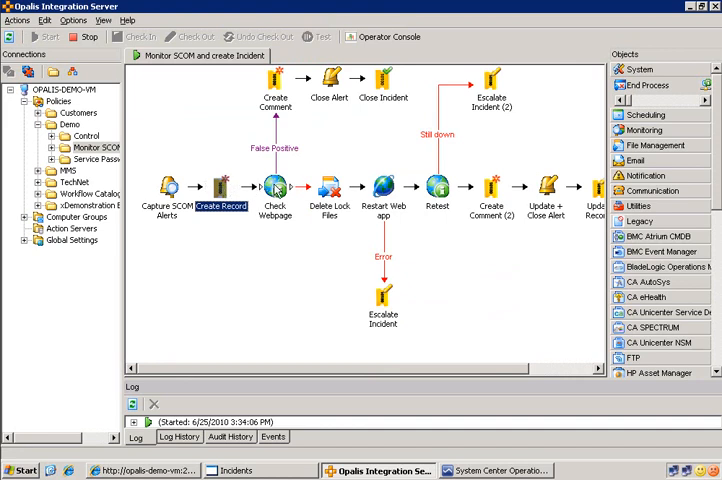
click(274, 188)
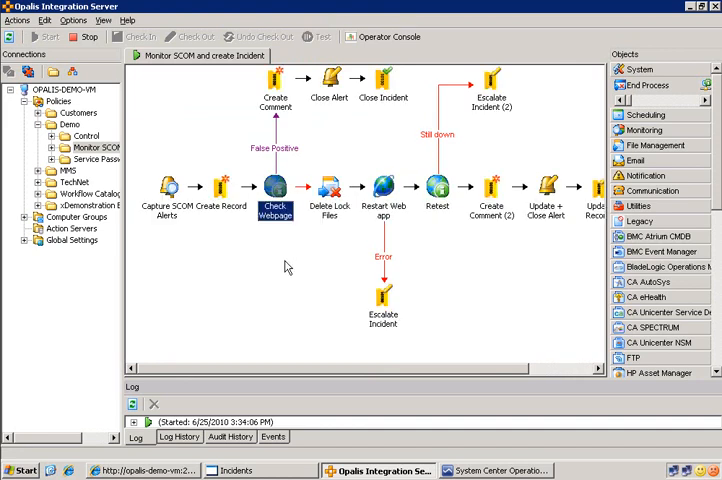
mouse_move(278, 160)
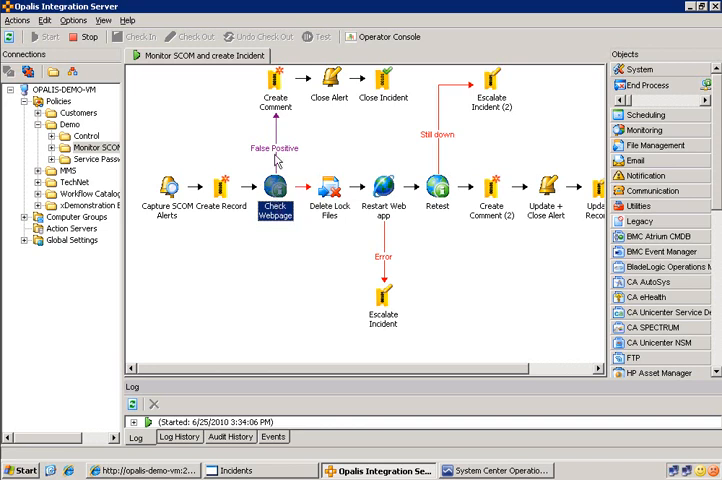
mouse_move(280, 144)
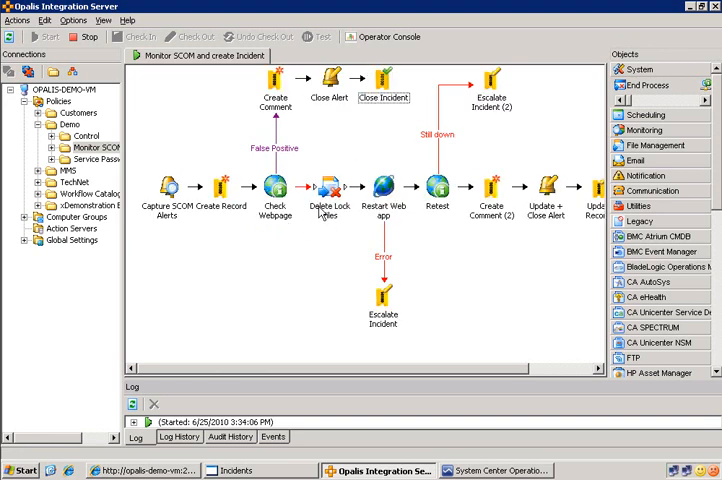
click(274, 188)
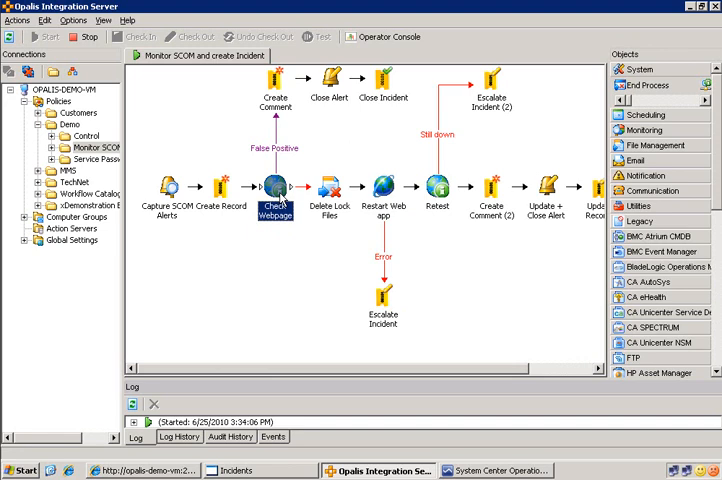
click(330, 188)
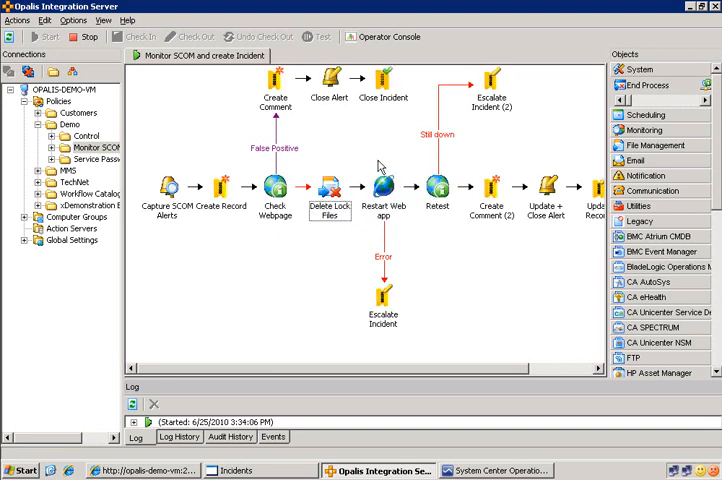
mouse_move(368, 166)
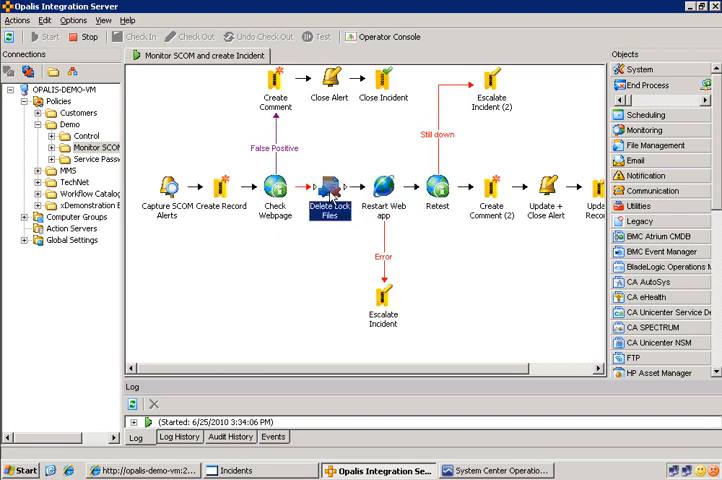
click(384, 190)
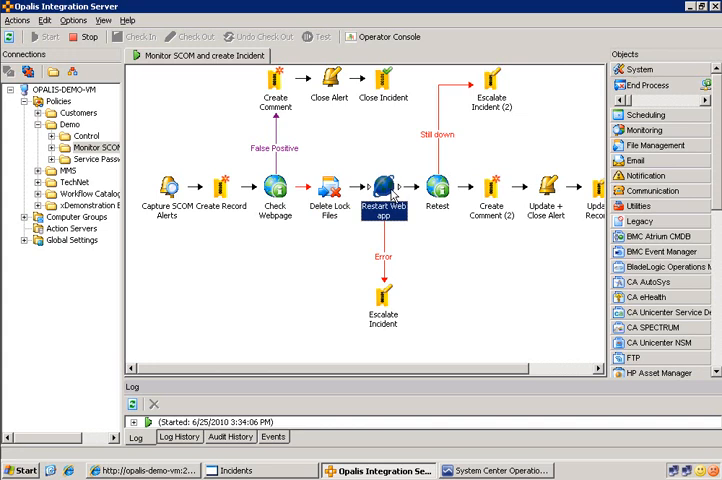
click(436, 188)
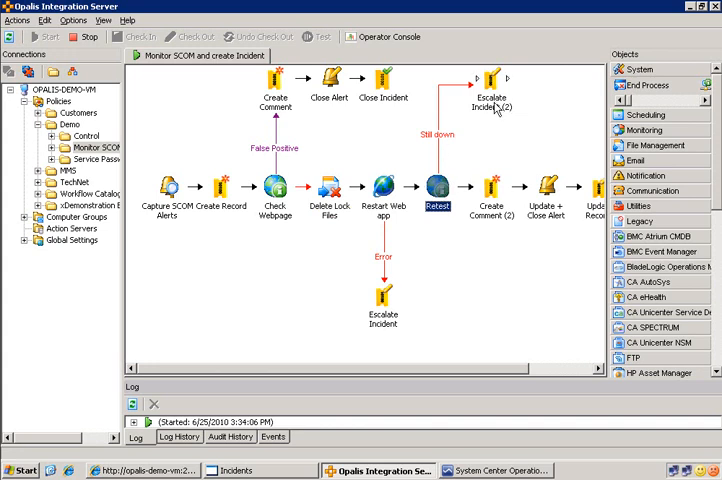
click(490, 104)
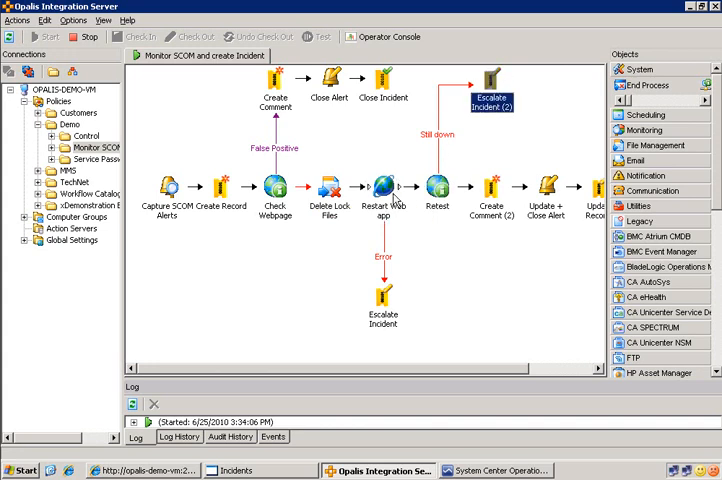
click(384, 196)
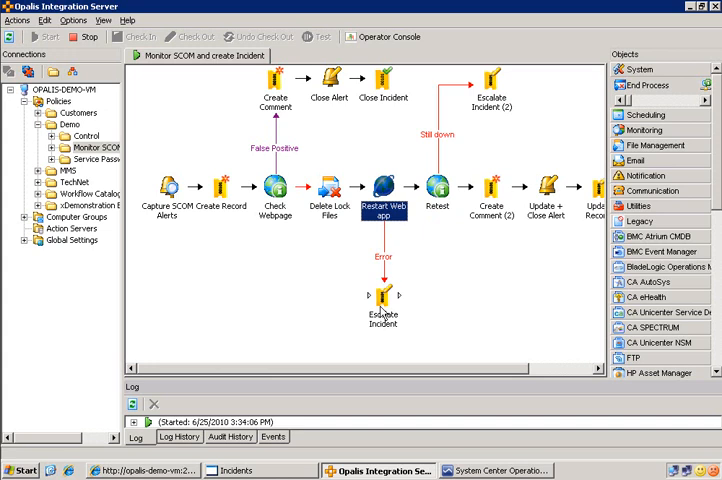
click(384, 300)
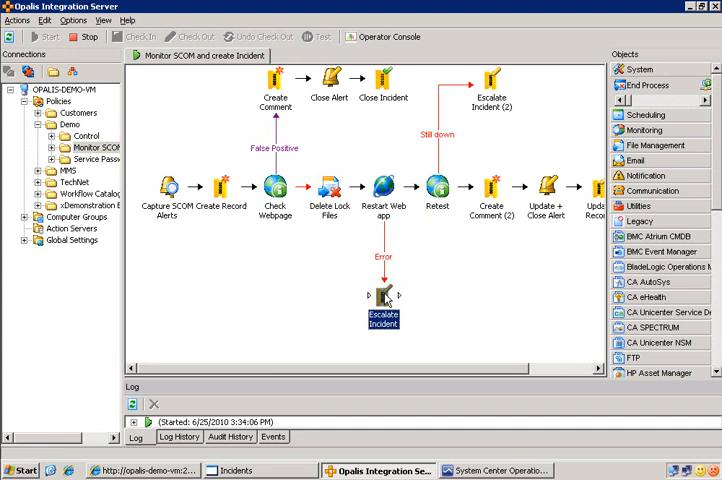
mouse_move(476, 356)
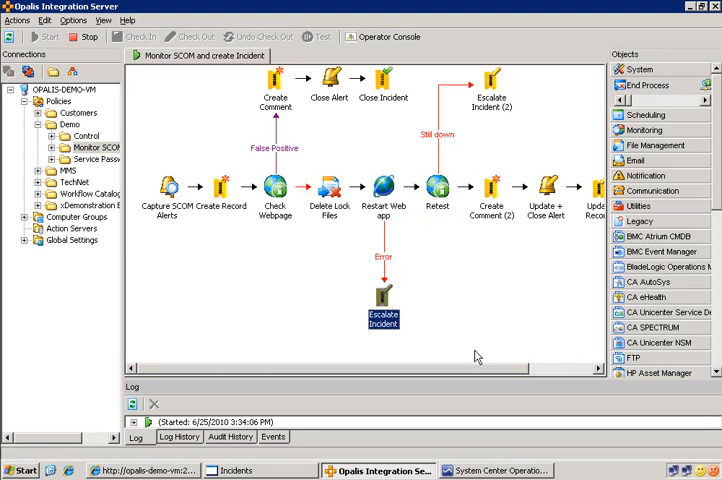
scroll(right, 3)
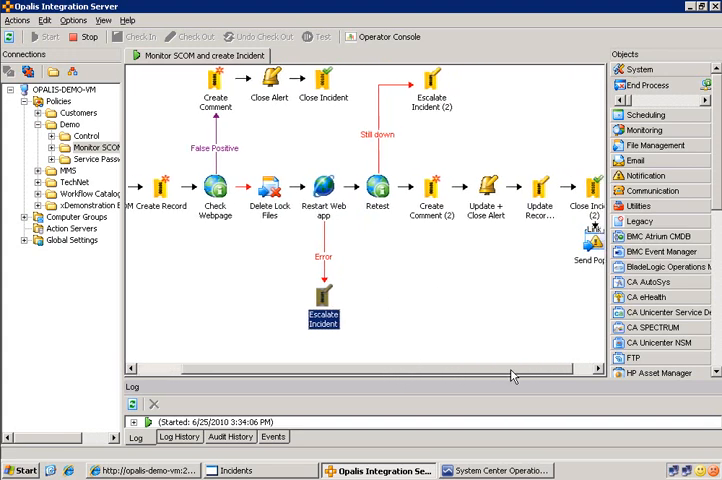
click(356, 188)
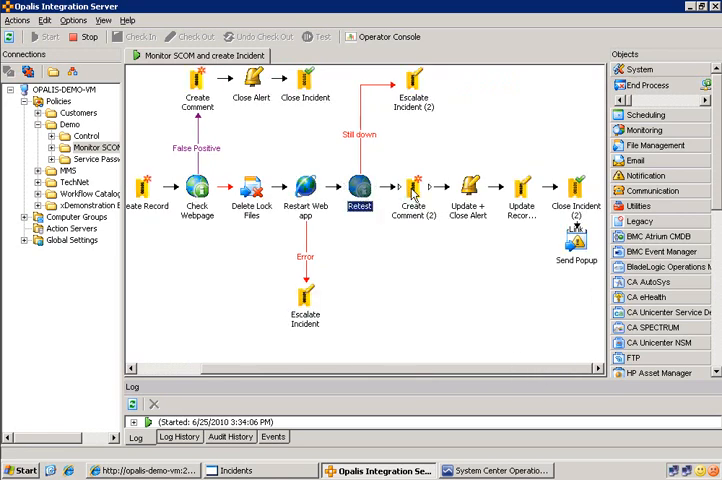
click(414, 210)
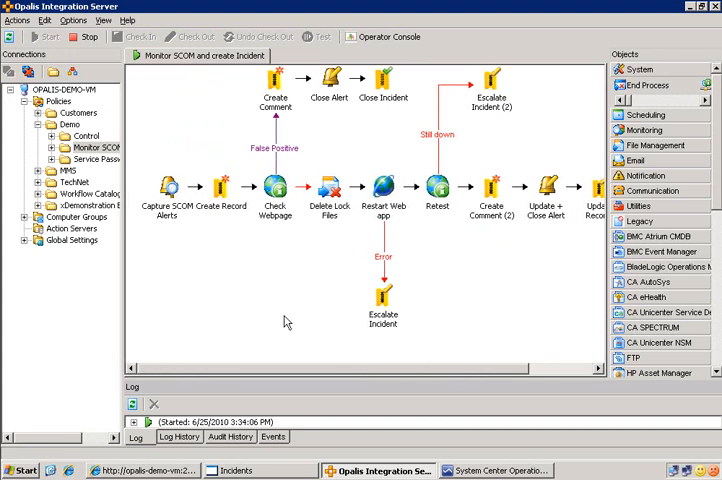
mouse_move(292, 302)
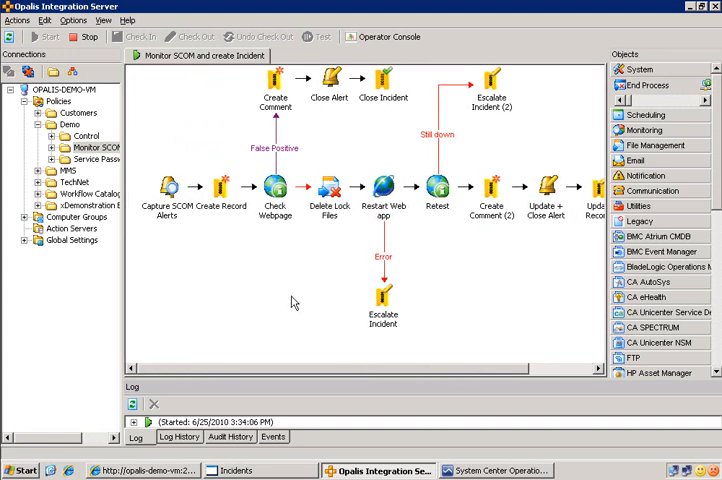
mouse_move(268, 296)
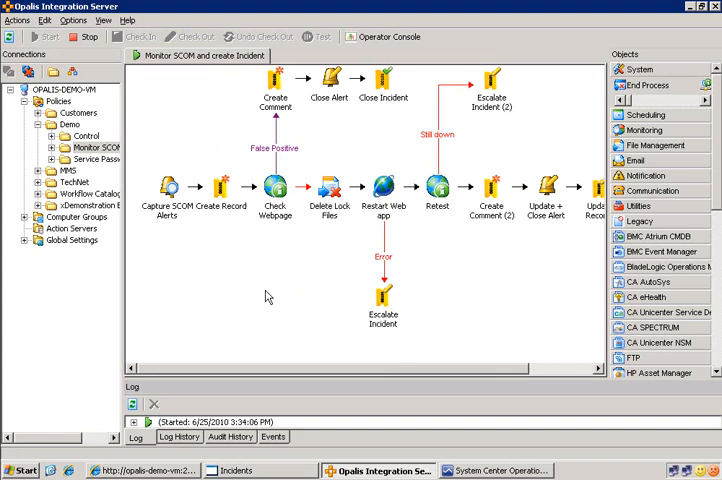
mouse_move(286, 328)
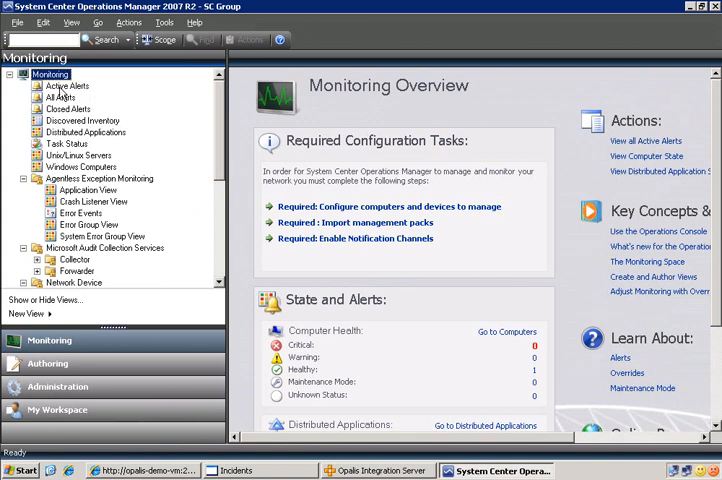
View Active Alerts, check the Ops Console login page, then show the desktop.
click(66, 84)
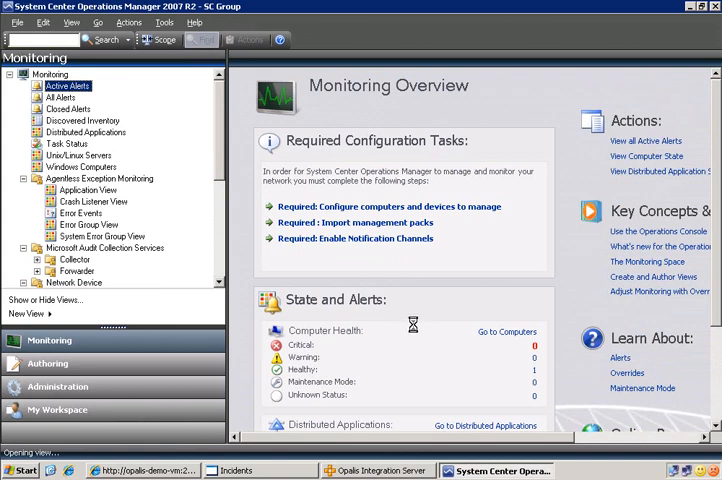
click(68, 84)
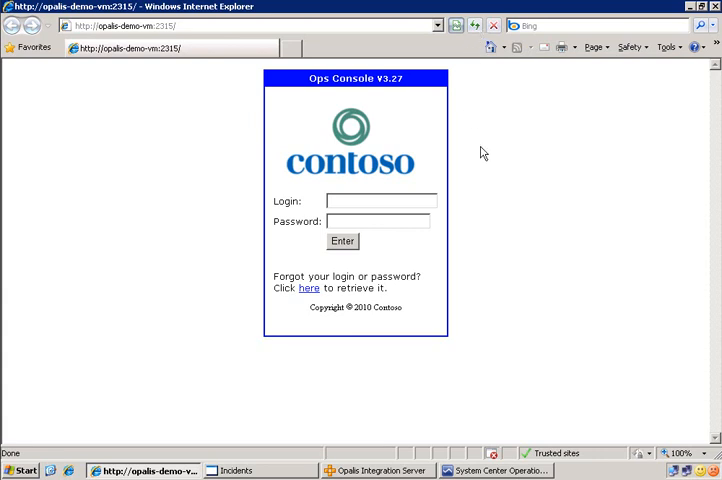
click(700, 6)
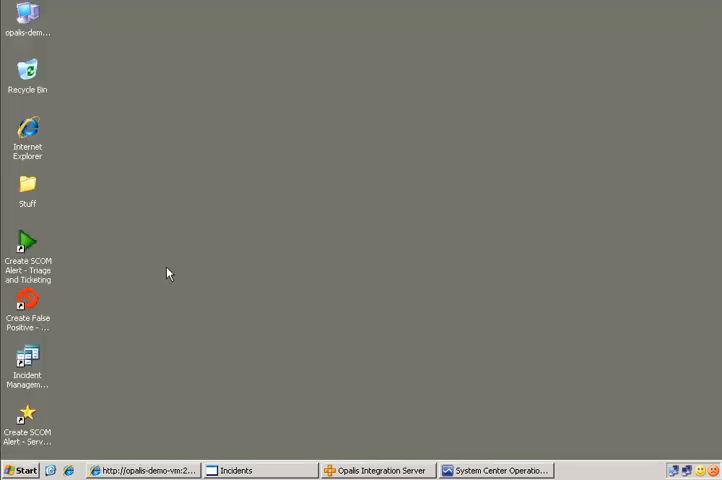
mouse_move(28, 242)
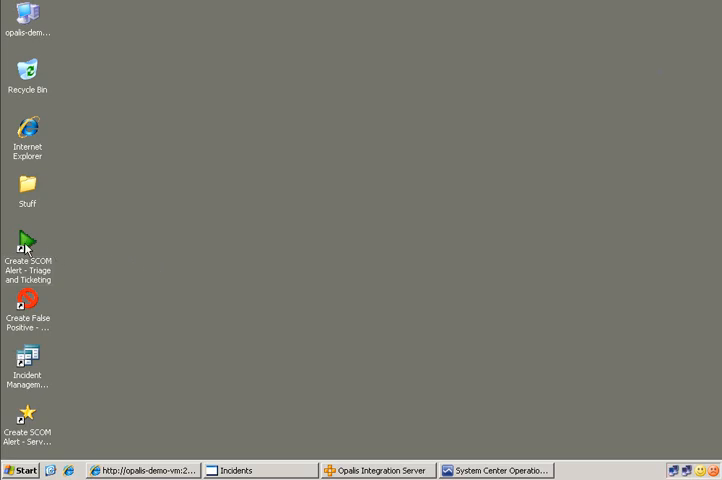
Run the 'Create SCOM Alert - Triage and Ticketing' desktop shortcut.
double_click(28, 244)
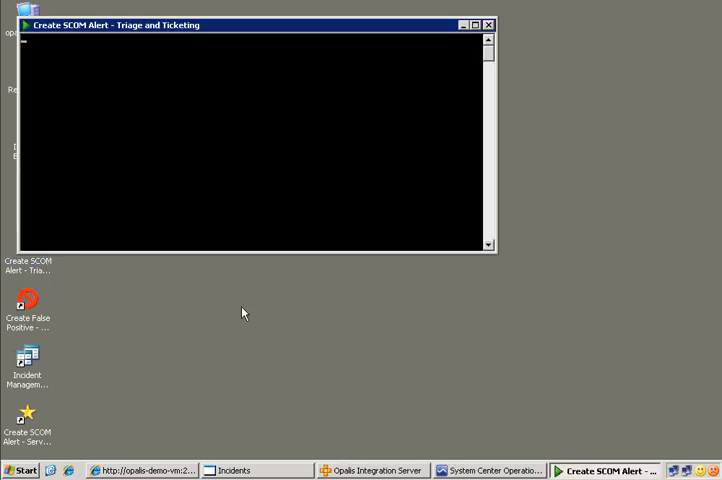
click(488, 24)
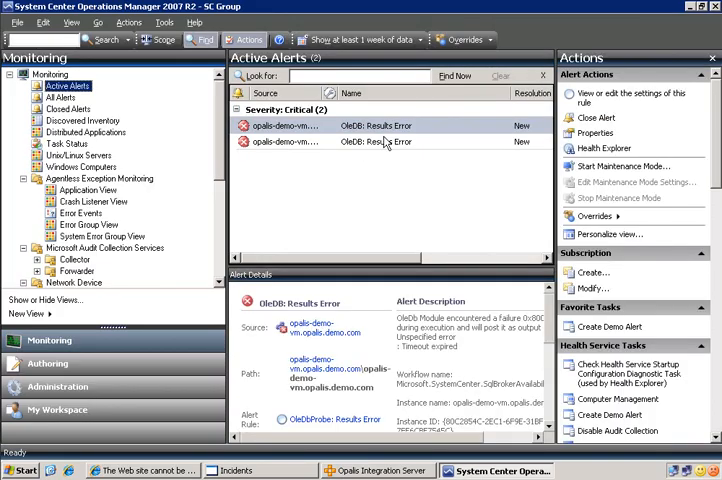
mouse_move(128, 120)
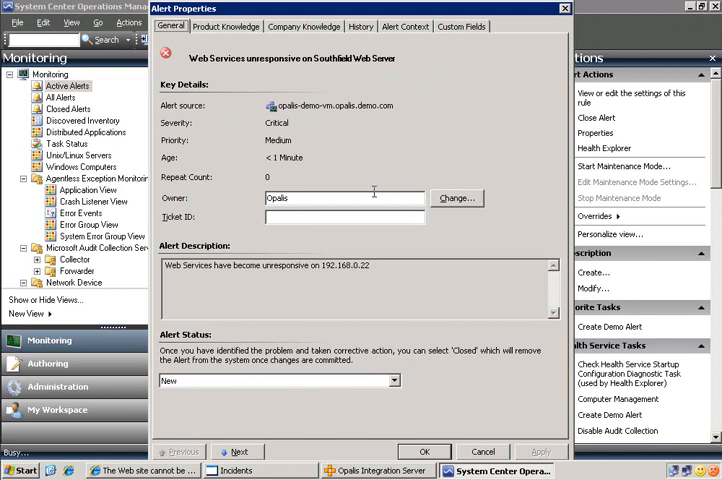
mouse_move(344, 162)
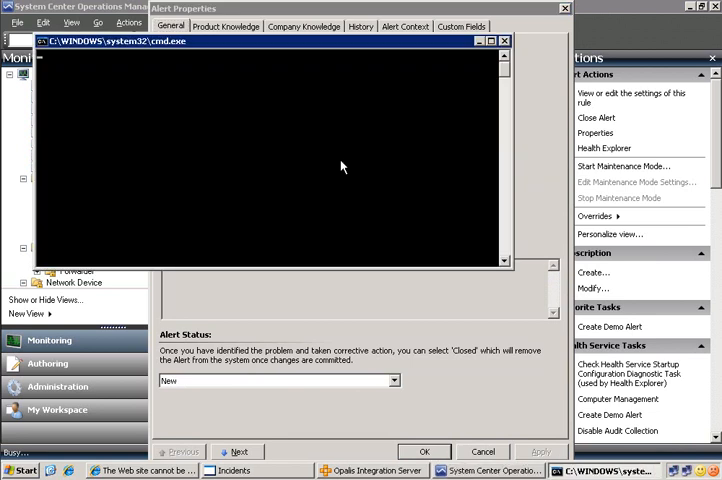
Check the Web Services unresponsive alert's properties showing Opalis as owner, then close them.
click(504, 40)
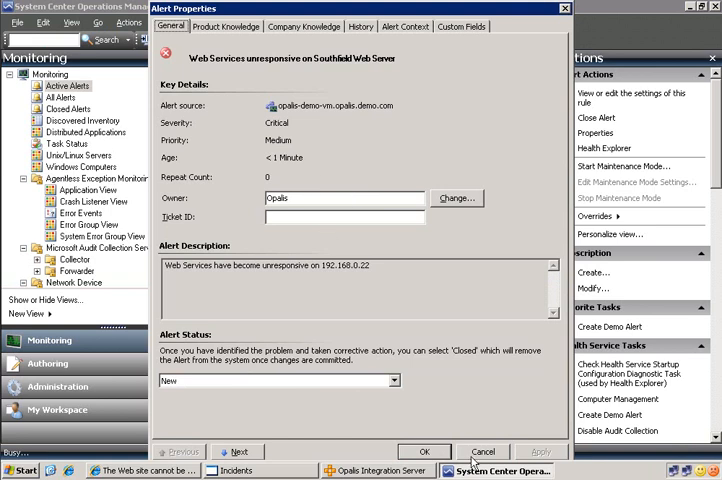
click(484, 452)
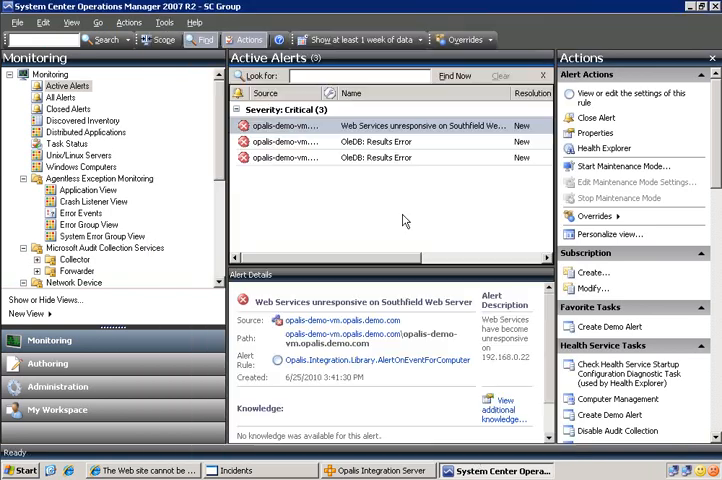
right_click(68, 84)
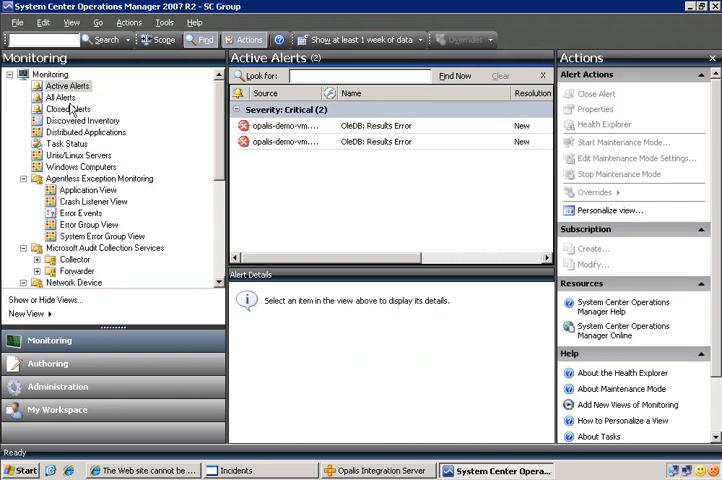
Show Closed Alerts, where the Web Services alert appears and incident 108 is reported closed.
click(70, 108)
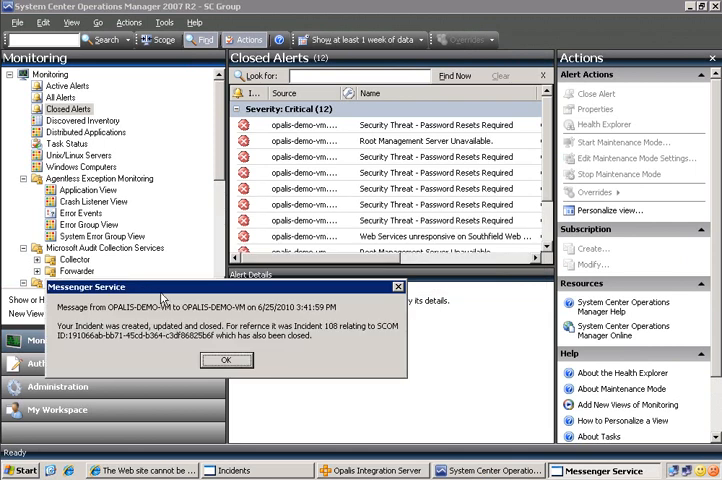
mouse_move(160, 300)
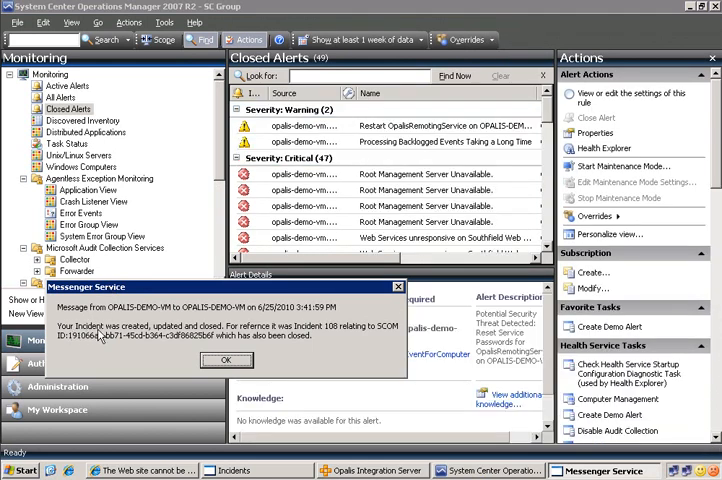
mouse_move(248, 332)
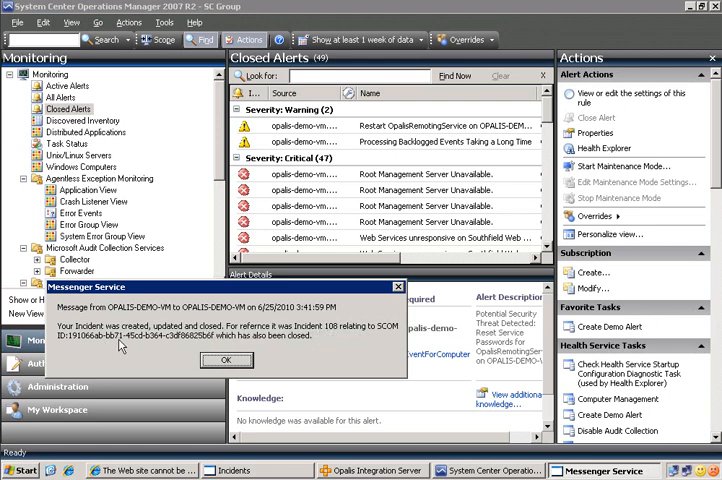
mouse_move(356, 264)
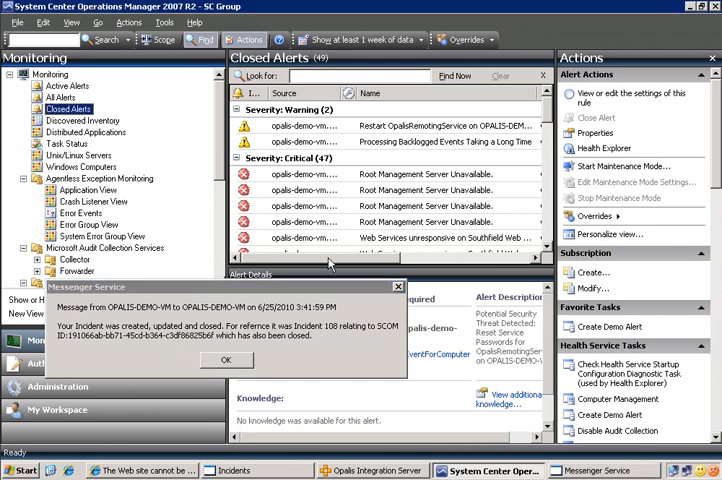
View the closed alert's properties and Custom Fields showing Southfield and opalis-demo-vm.
right_click(68, 108)
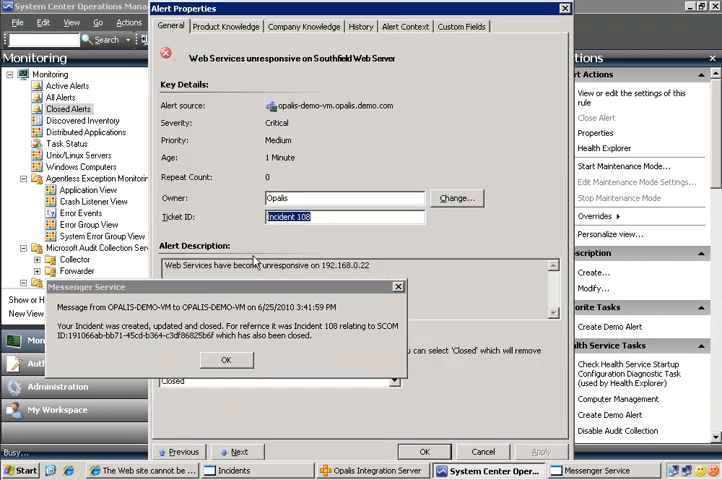
click(462, 26)
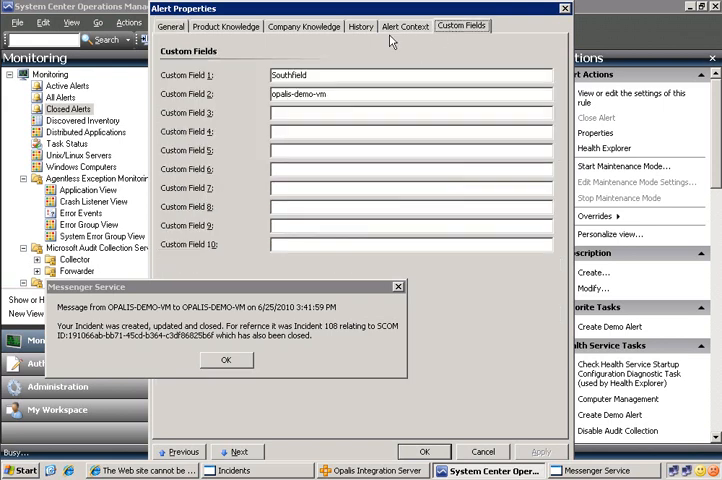
mouse_move(204, 30)
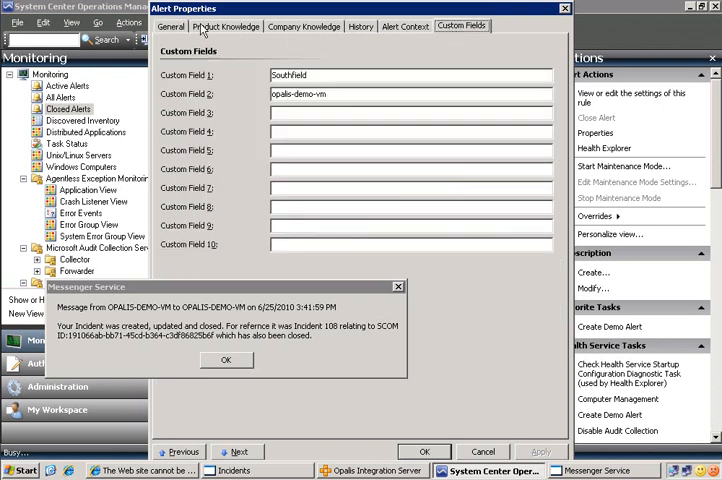
click(170, 26)
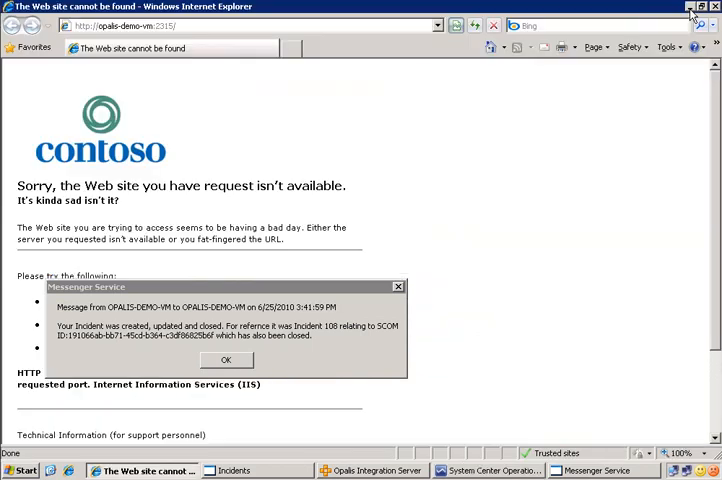
mouse_move(484, 38)
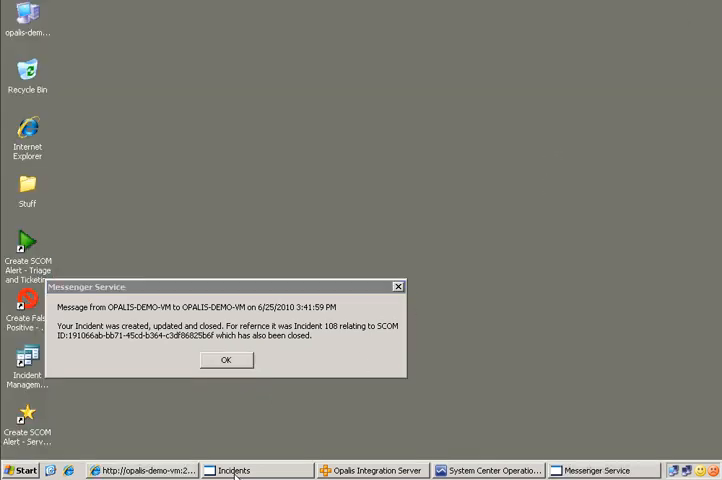
Show closed incidents and reveal incident 108's service-restored comment history.
click(232, 470)
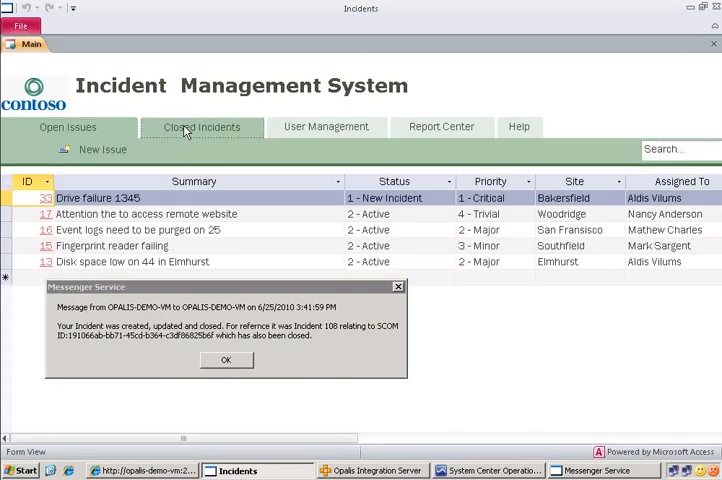
click(200, 126)
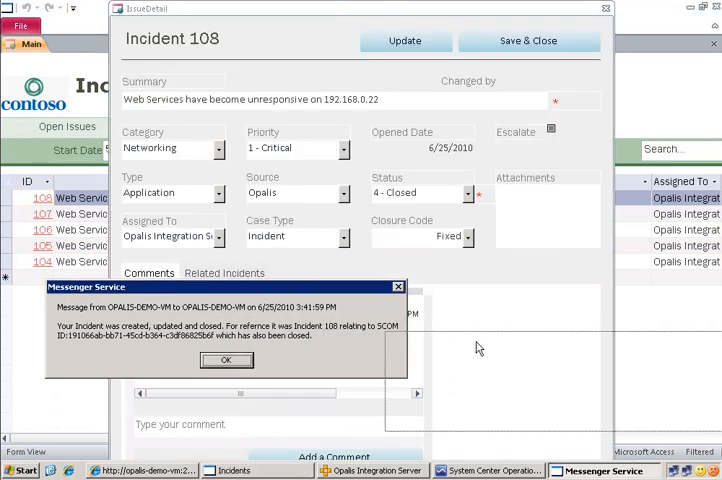
click(226, 360)
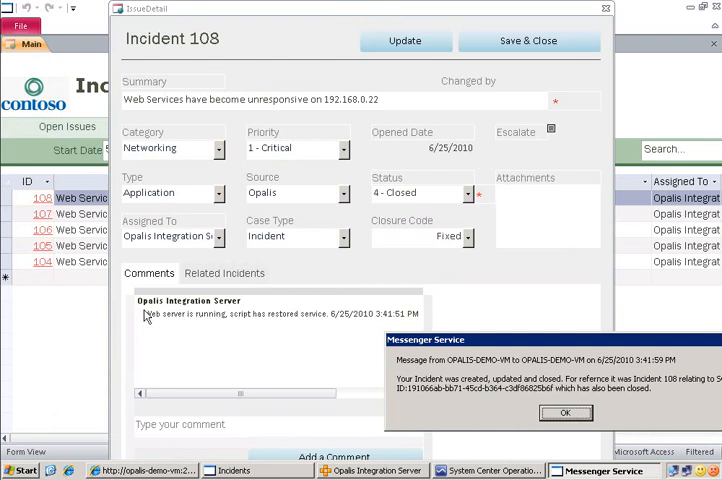
mouse_move(192, 324)
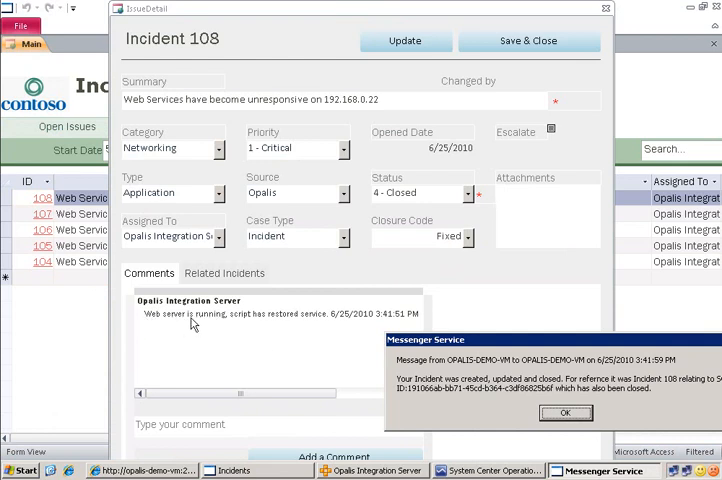
mouse_move(364, 324)
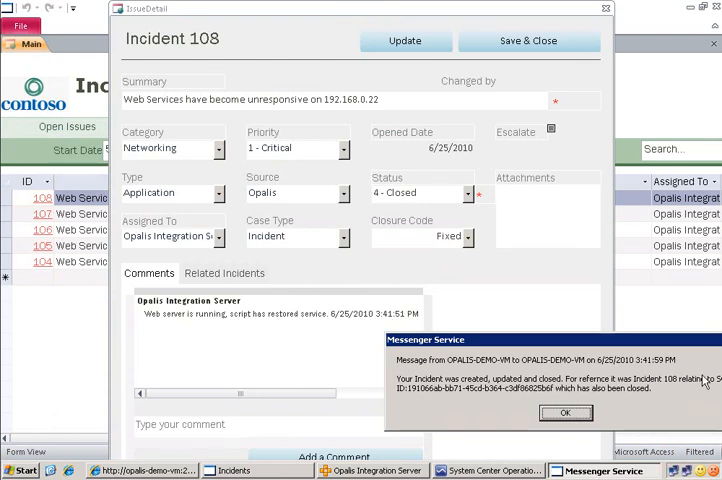
mouse_move(420, 330)
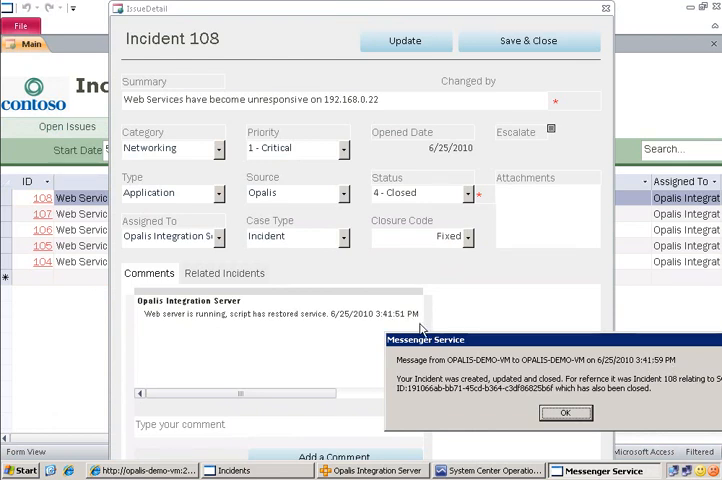
mouse_move(170, 194)
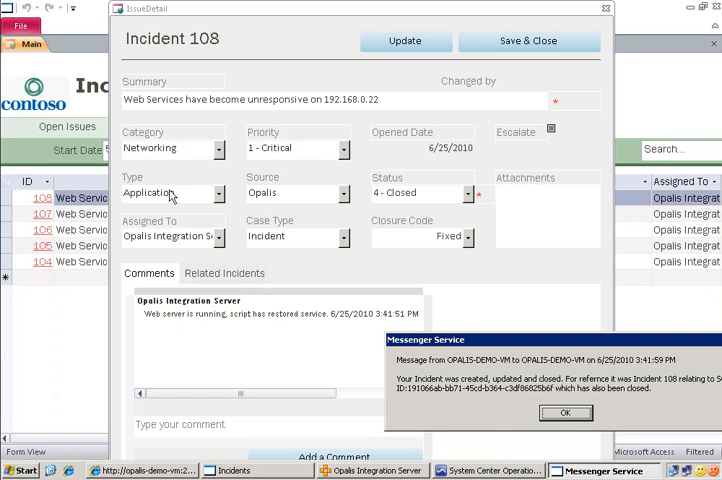
mouse_move(318, 258)
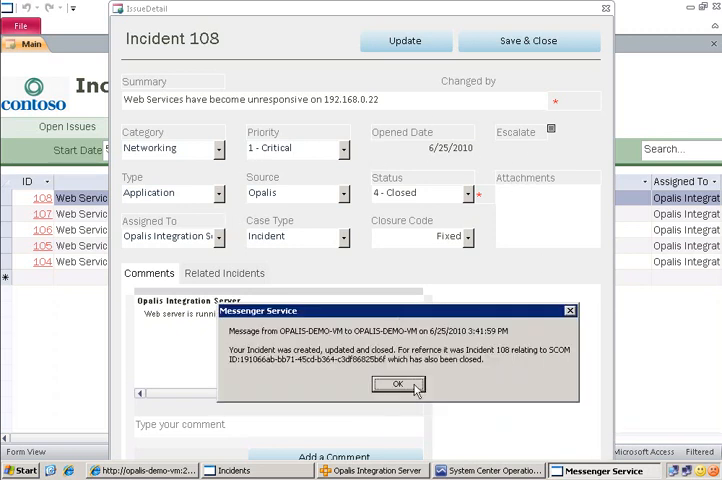
Dismiss the incident-closed Messenger popup and close incident 108's details.
click(396, 384)
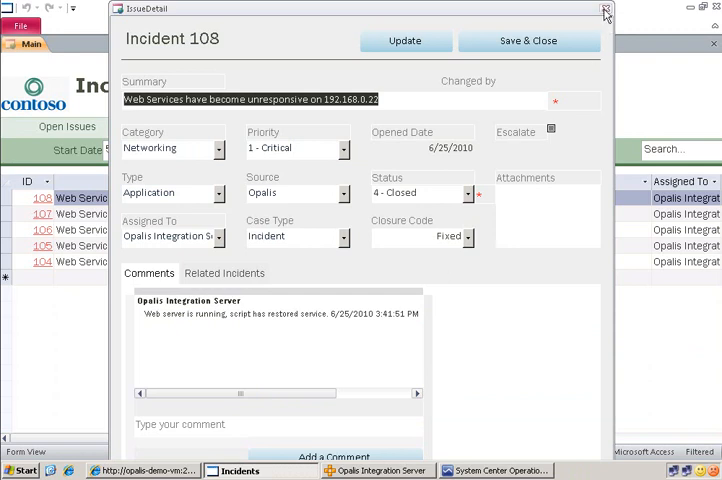
click(604, 12)
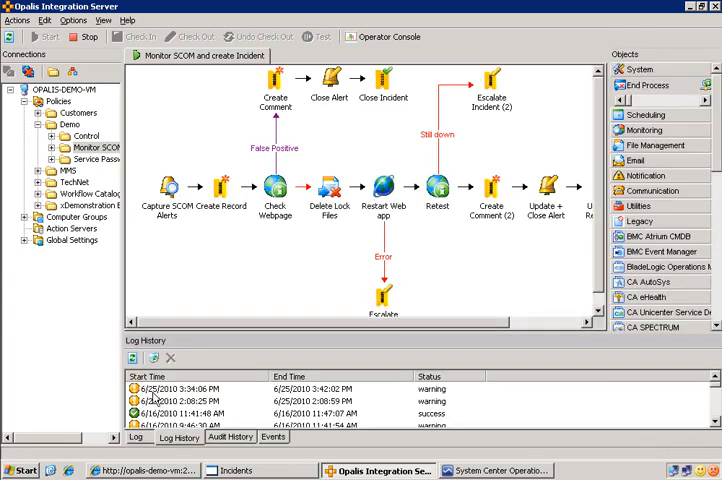
Review the latest run's step results: Check Webpage failed, Capture Alerts through Send Popup succeeded.
double_click(180, 388)
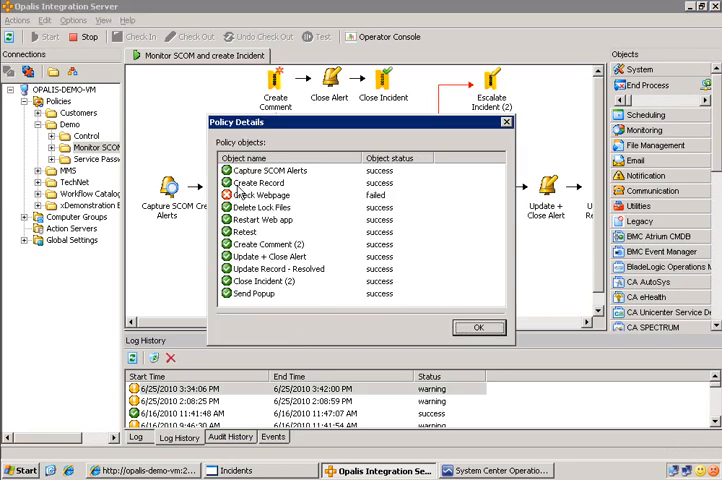
drag(360, 122, 344, 268)
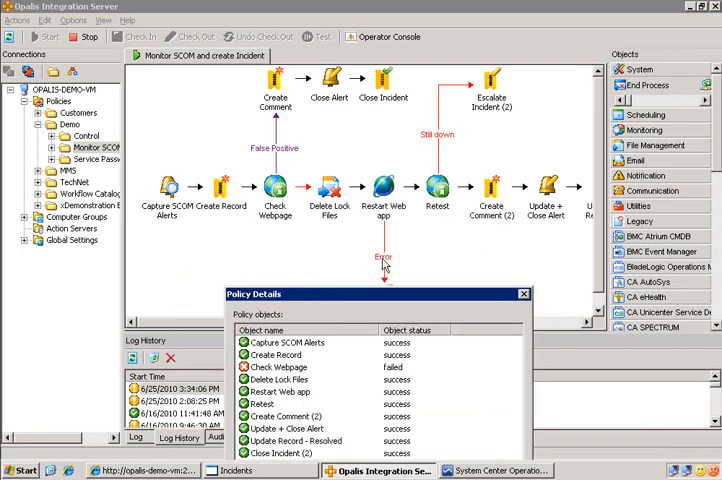
click(290, 342)
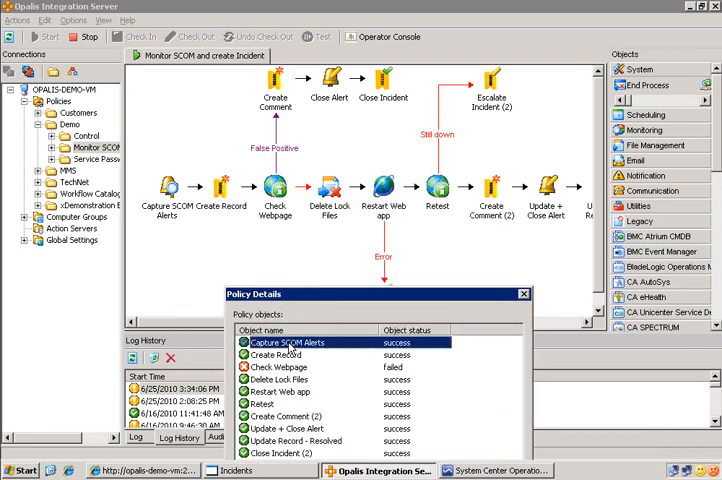
click(290, 356)
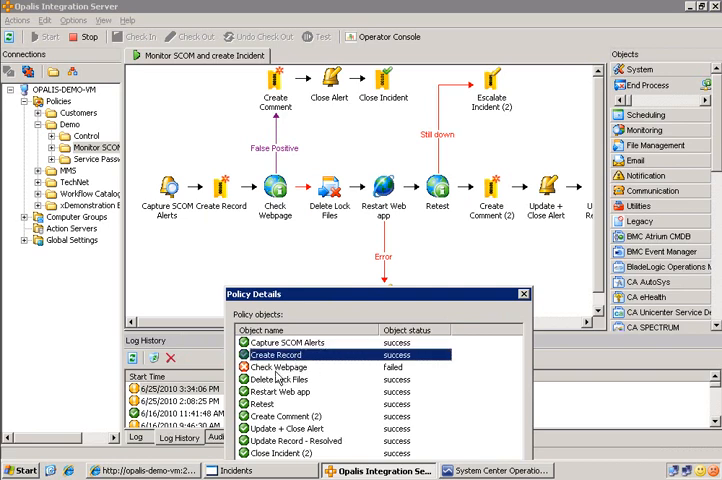
click(280, 368)
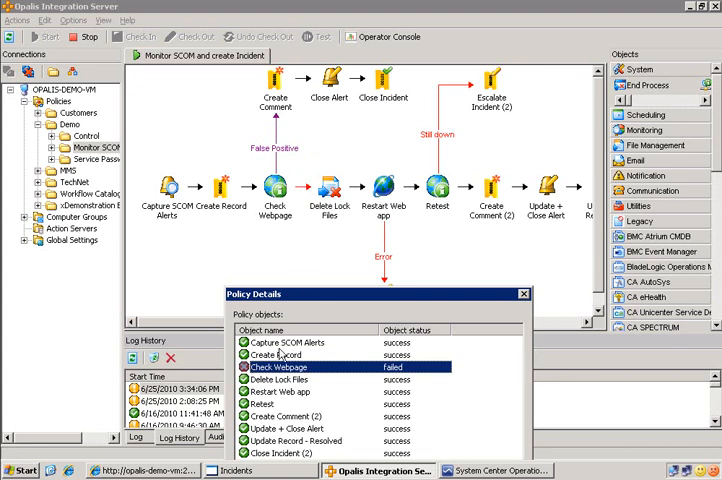
click(290, 380)
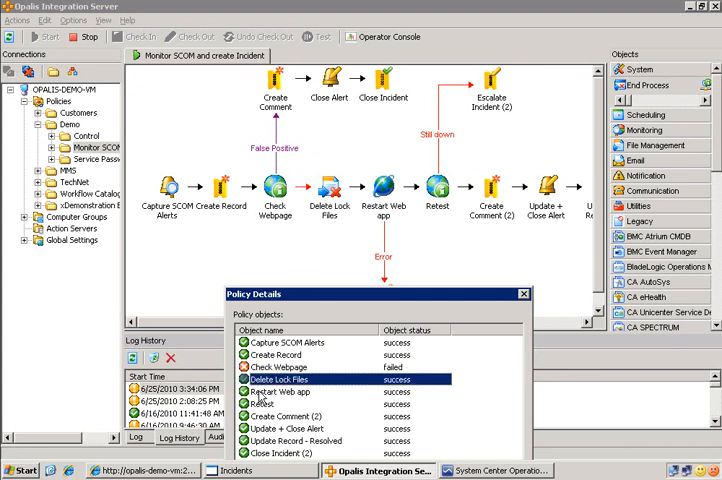
click(280, 404)
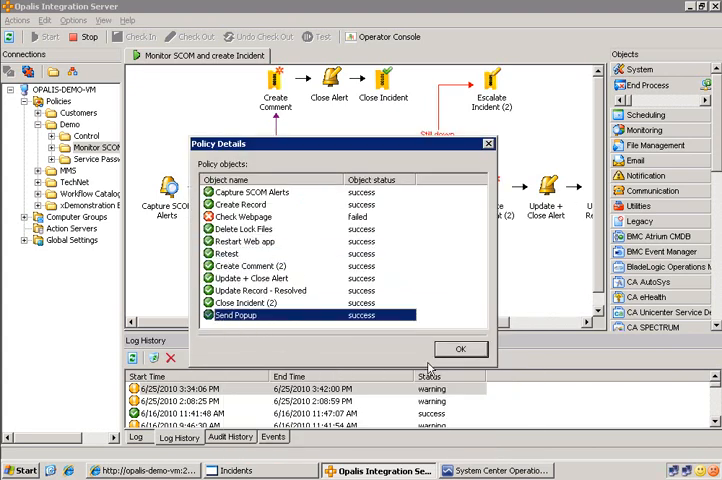
click(460, 348)
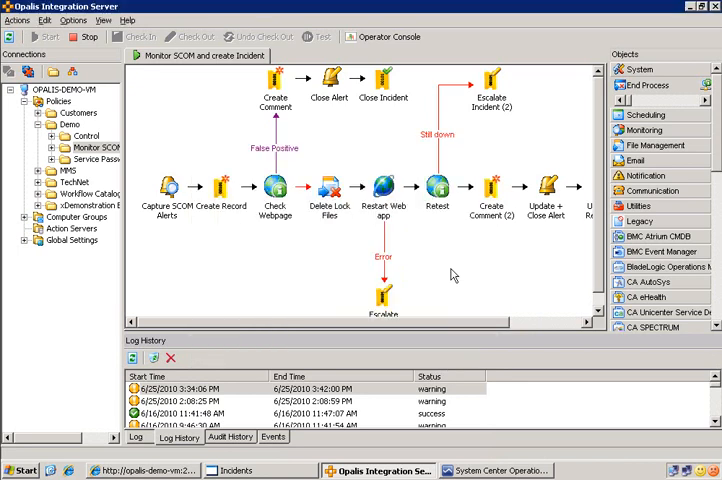
mouse_move(292, 268)
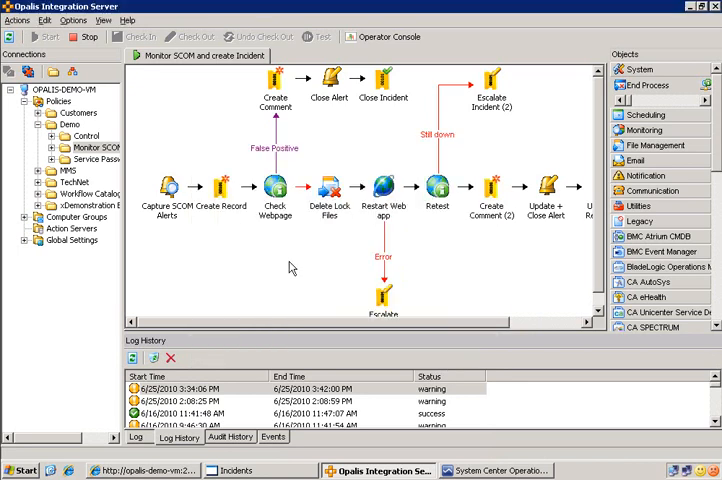
mouse_move(692, 10)
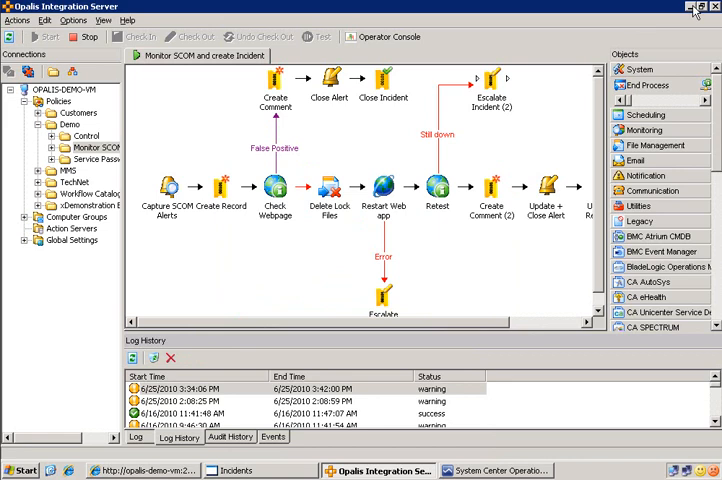
In Active Alerts, check the new website alert's properties showing Opalis ownership.
click(696, 8)
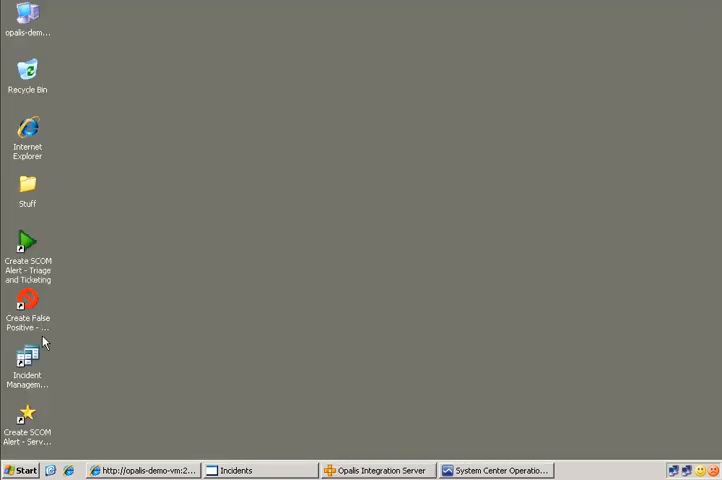
click(28, 300)
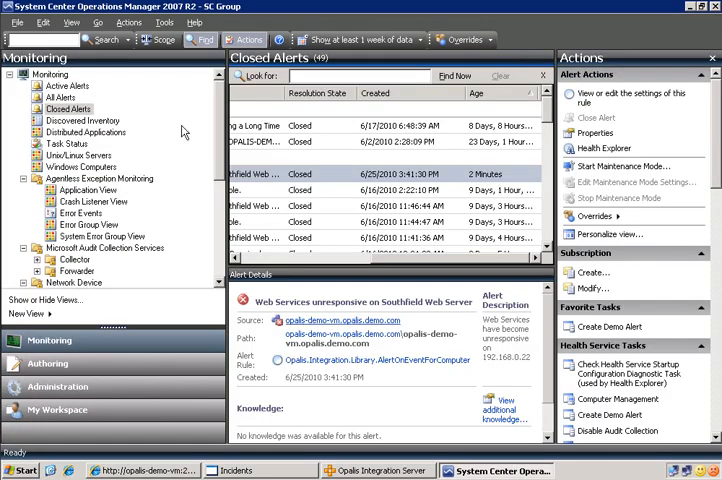
click(68, 84)
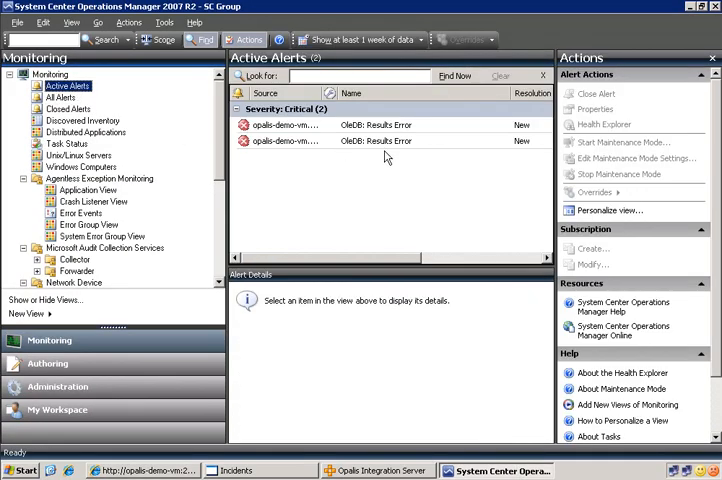
right_click(68, 86)
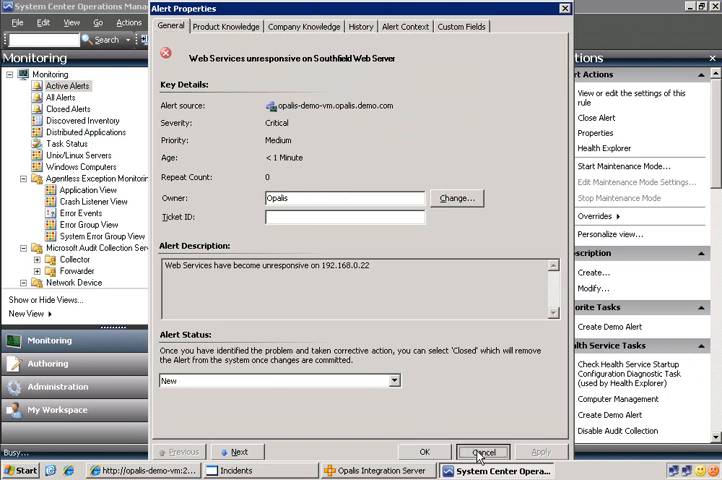
click(484, 452)
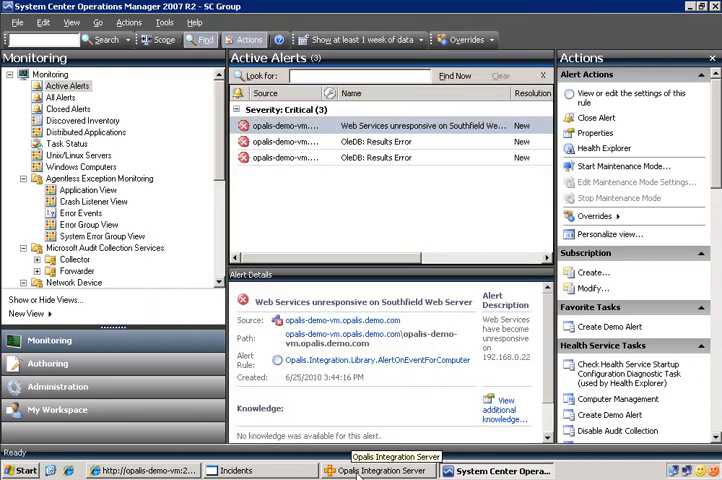
mouse_move(236, 470)
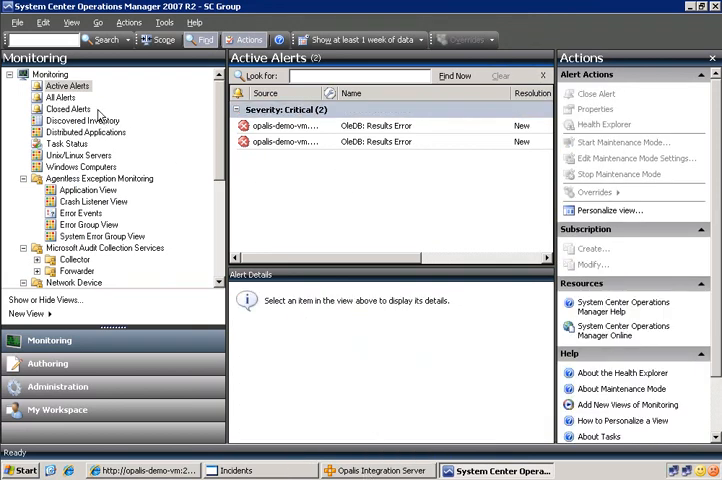
Reopen the alert's properties to confirm Closed status, leaving Closed Alerts showing.
click(68, 108)
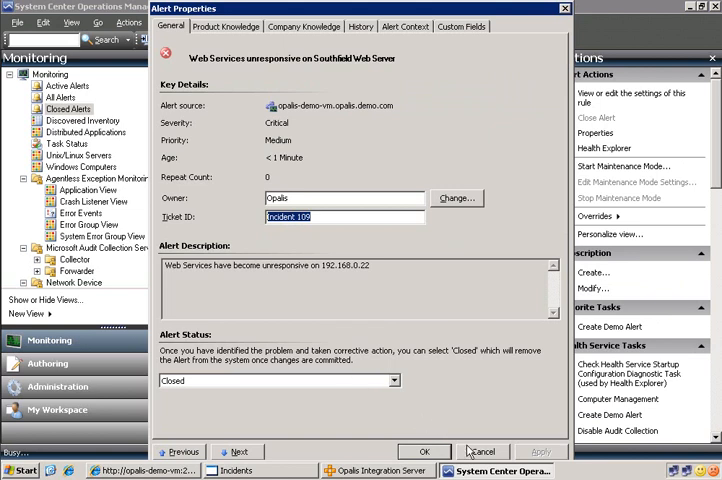
click(484, 452)
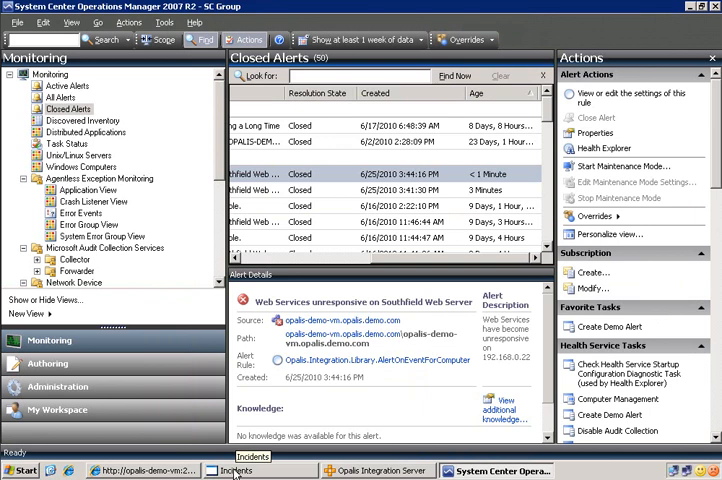
Show incident 109 in the Incidents database, closed with Opalis's false-positive comment.
click(244, 470)
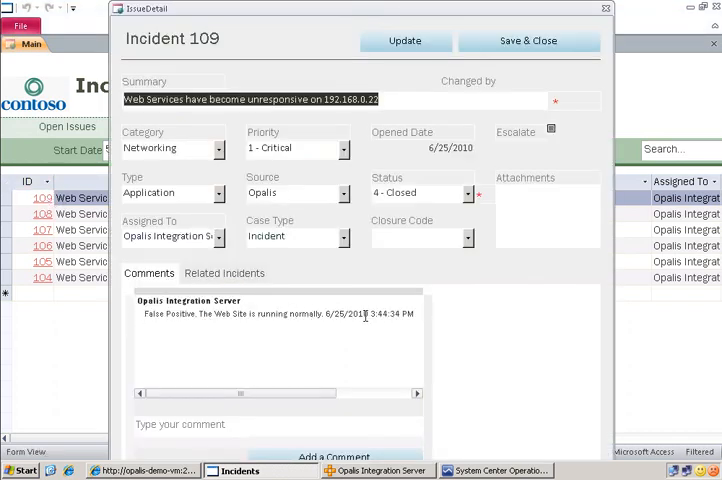
mouse_move(636, 8)
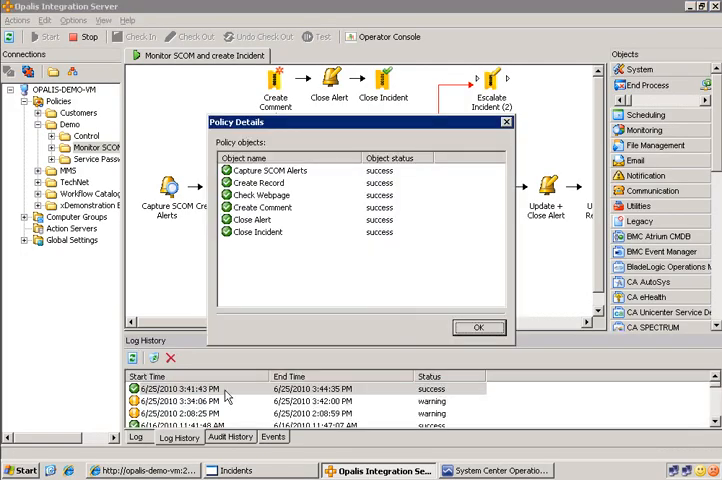
Inspect the second run's Create Record, Check Webpage, Create Comment and Close Incident results, all succeeded, then dismiss the details.
drag(356, 120, 398, 280)
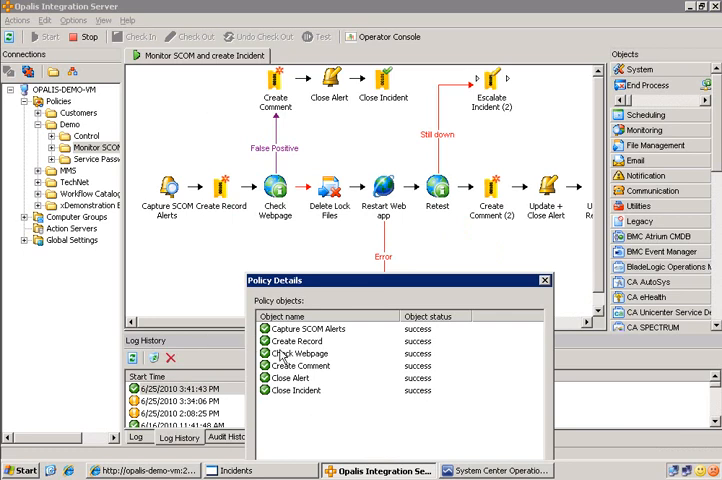
click(310, 328)
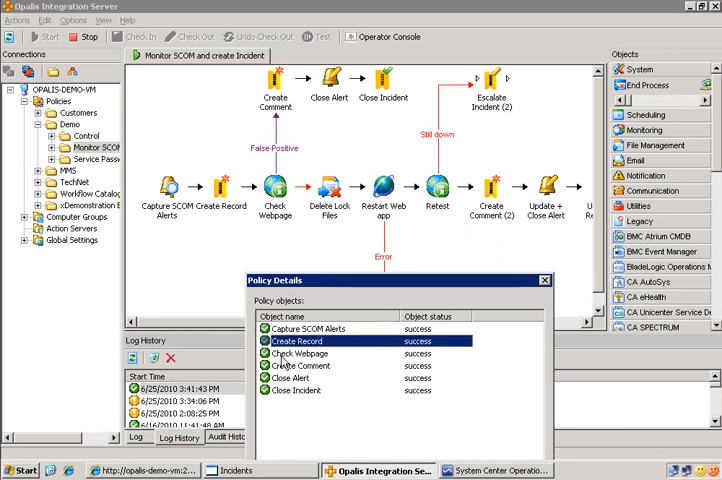
click(298, 352)
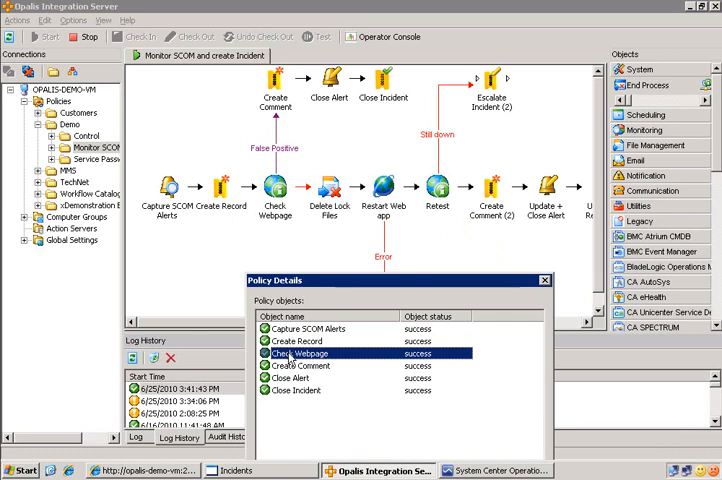
click(300, 364)
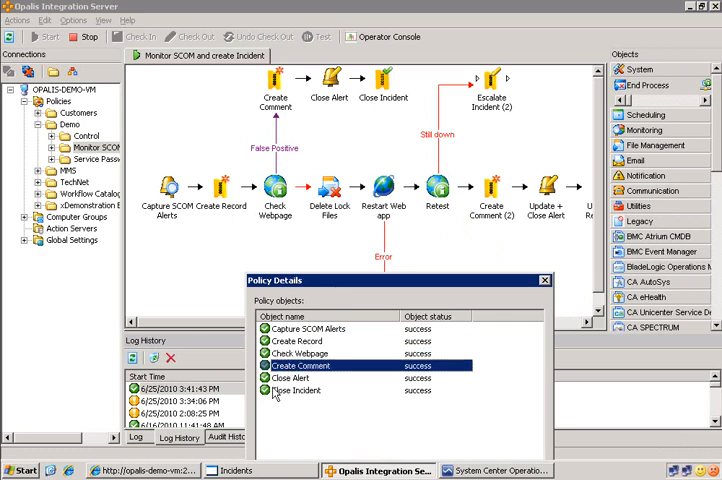
click(300, 390)
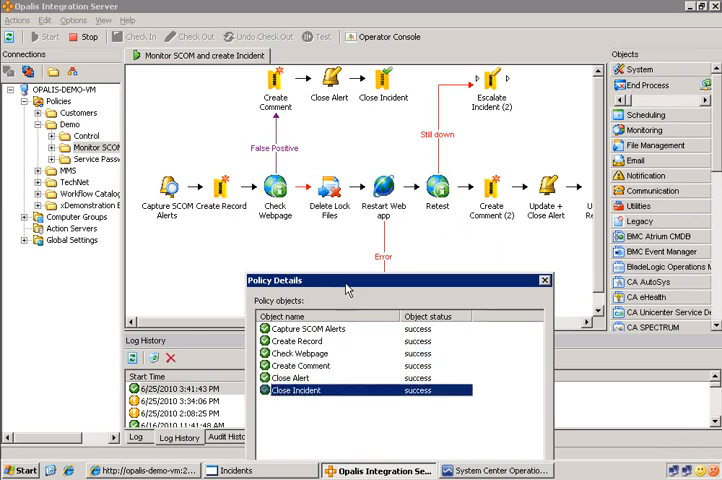
click(544, 280)
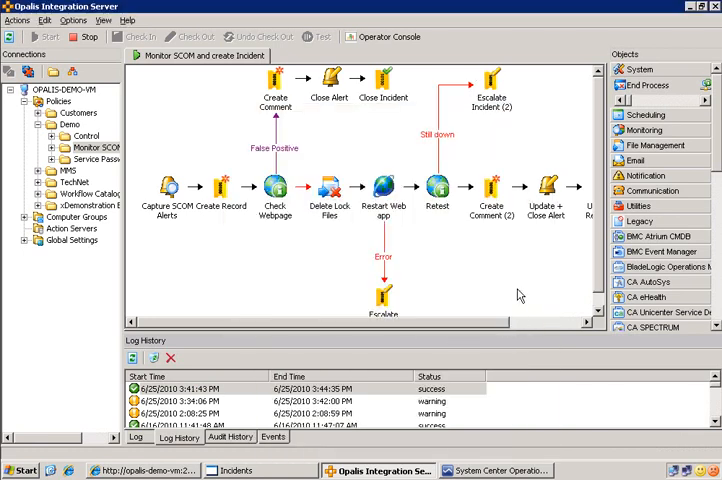
mouse_move(512, 132)
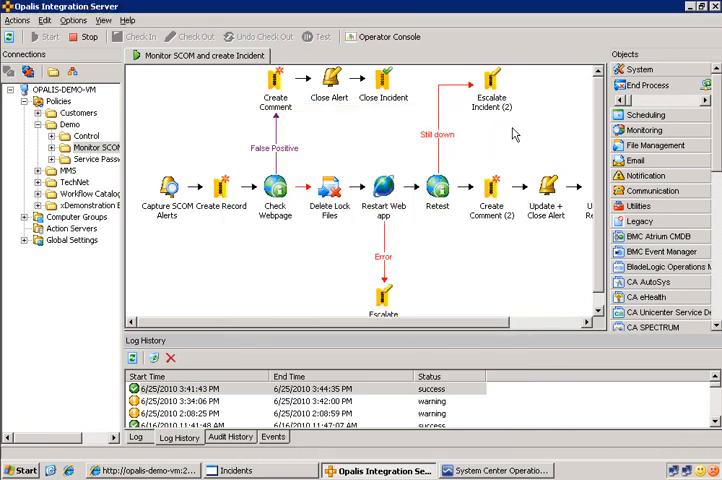
mouse_move(470, 268)
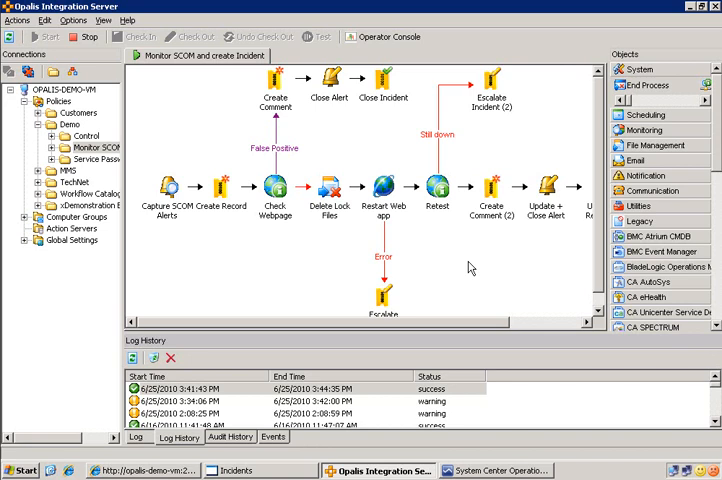